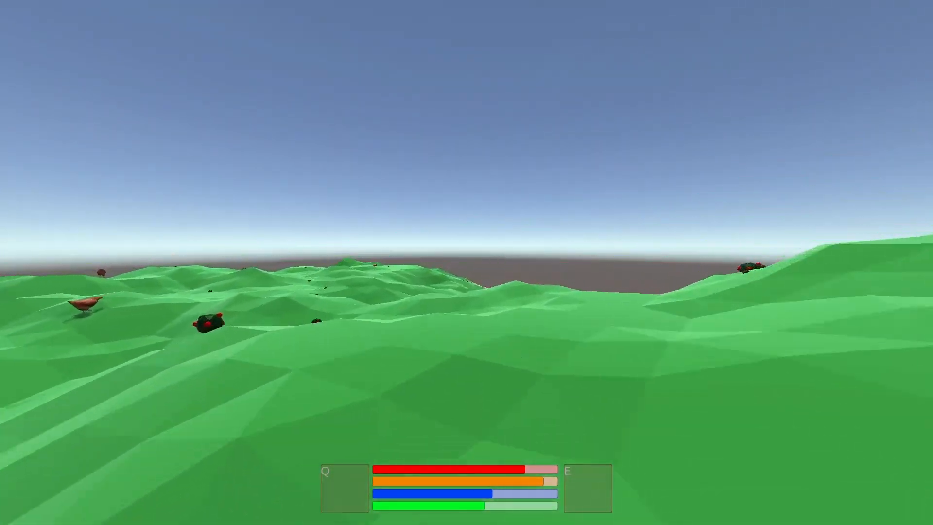
mouse_move(466, 263)
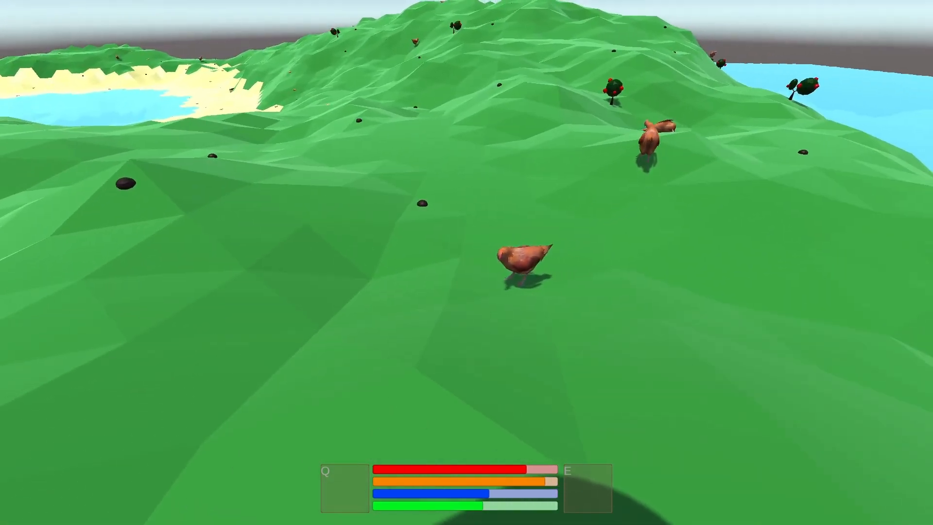
mouse_move(467, 262)
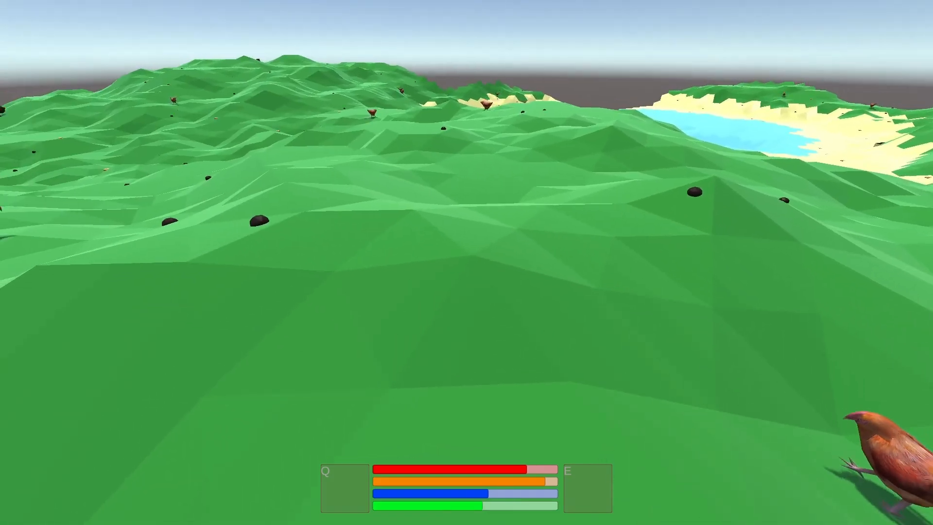
mouse_move(467, 262)
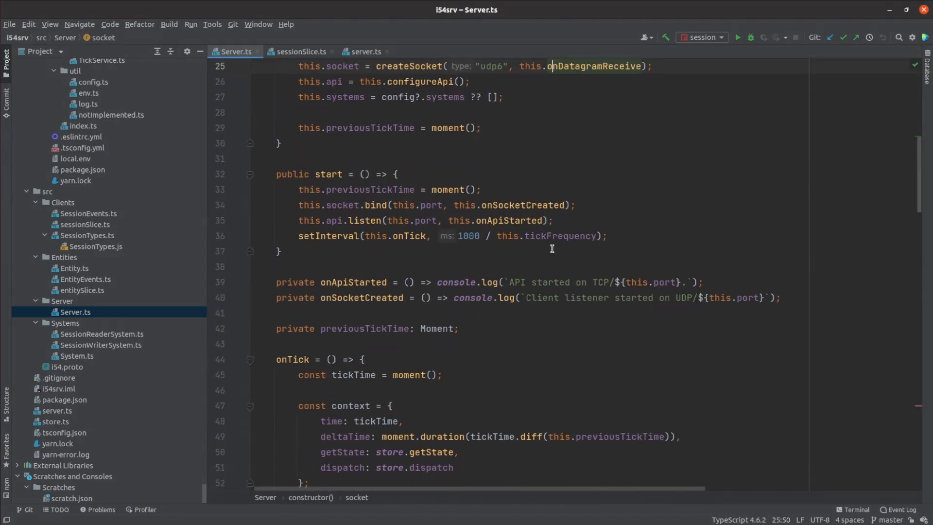
Scroll through SessionWriterSystem.ts and place the cursor in the else block expiring stale sessions.
scroll(down, 3)
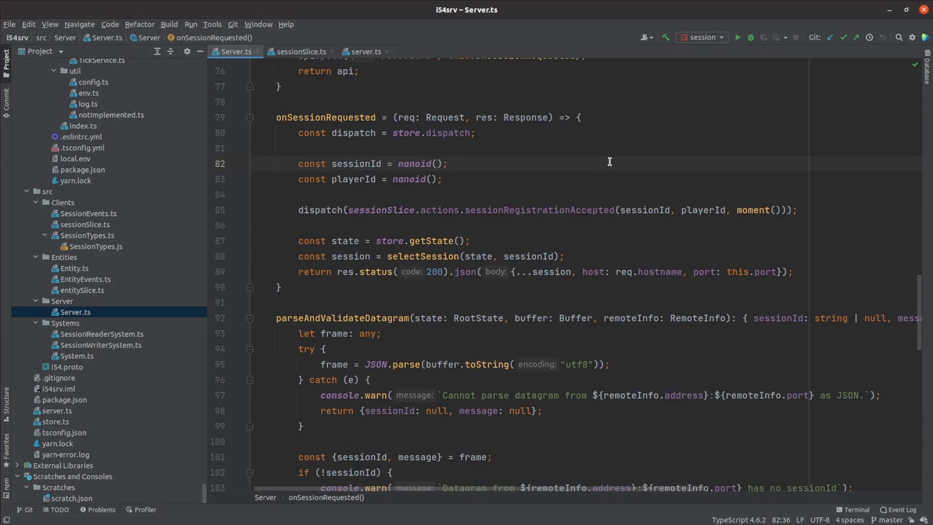
mouse_move(629, 202)
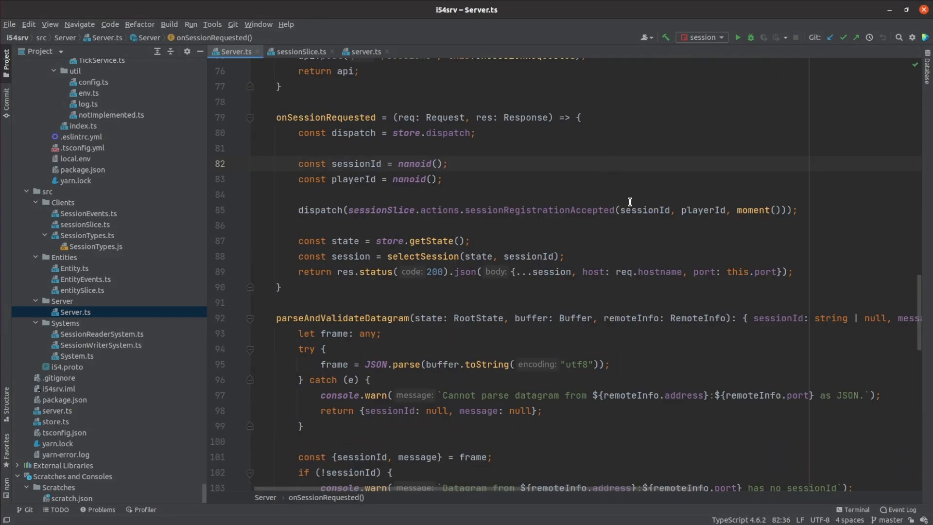
mouse_move(599, 273)
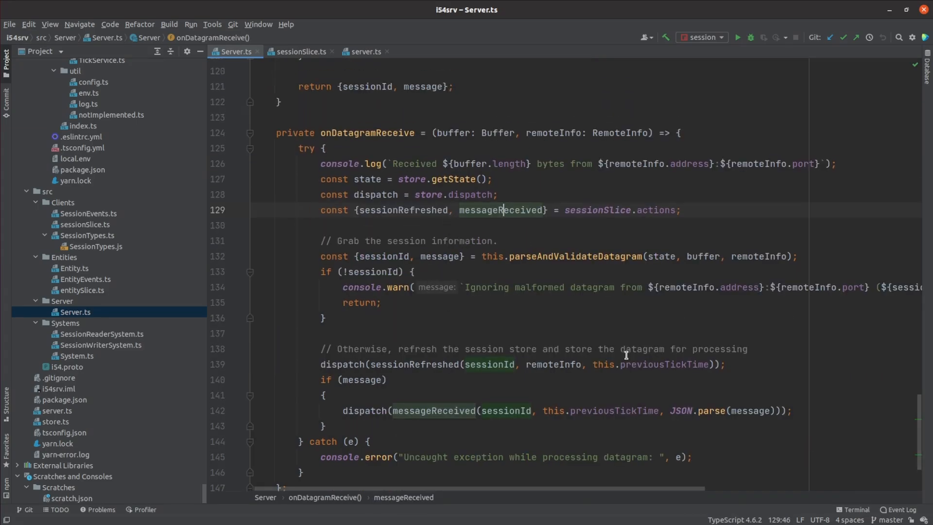
scroll(up, 3)
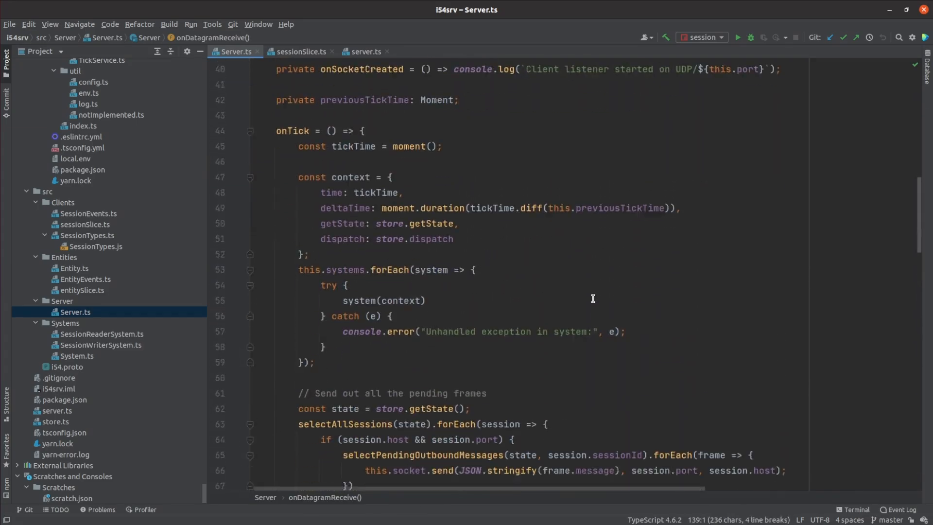
scroll(down, 3)
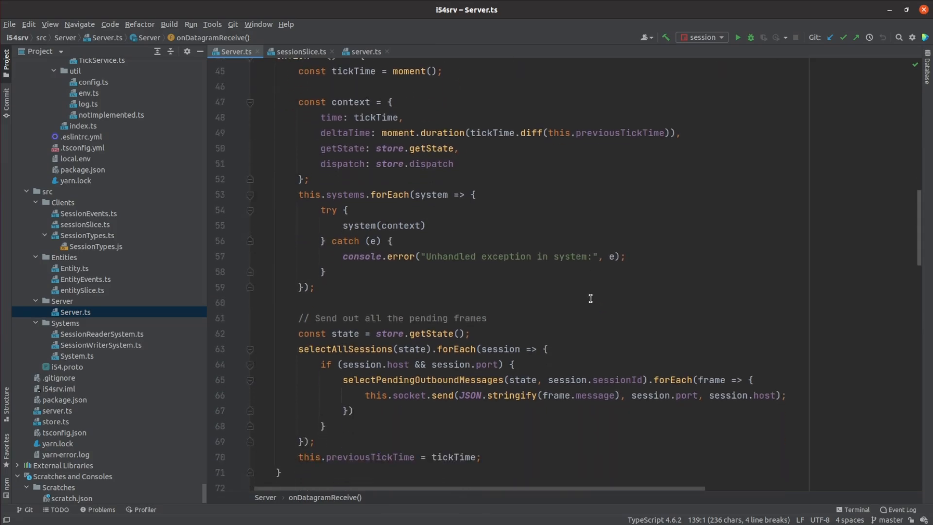
mouse_move(377, 379)
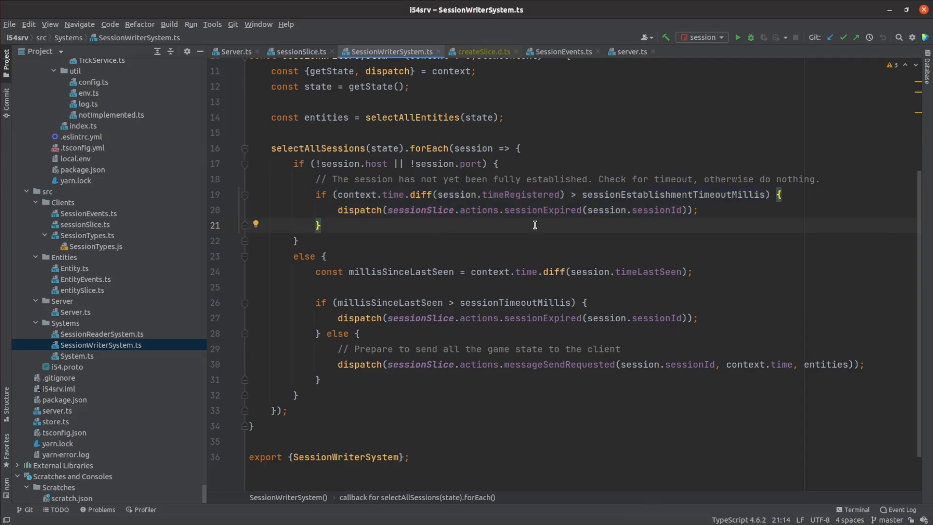
mouse_move(347, 289)
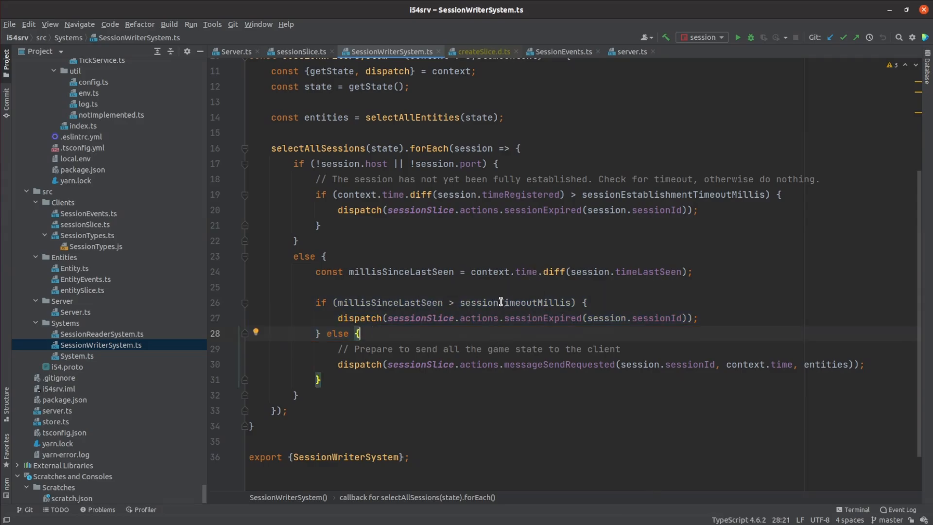
click(300, 51)
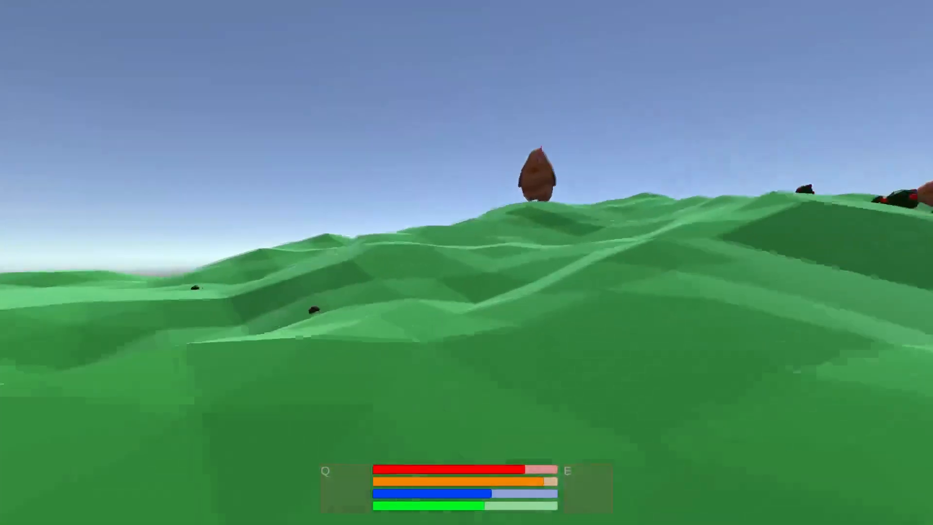
mouse_move(466, 262)
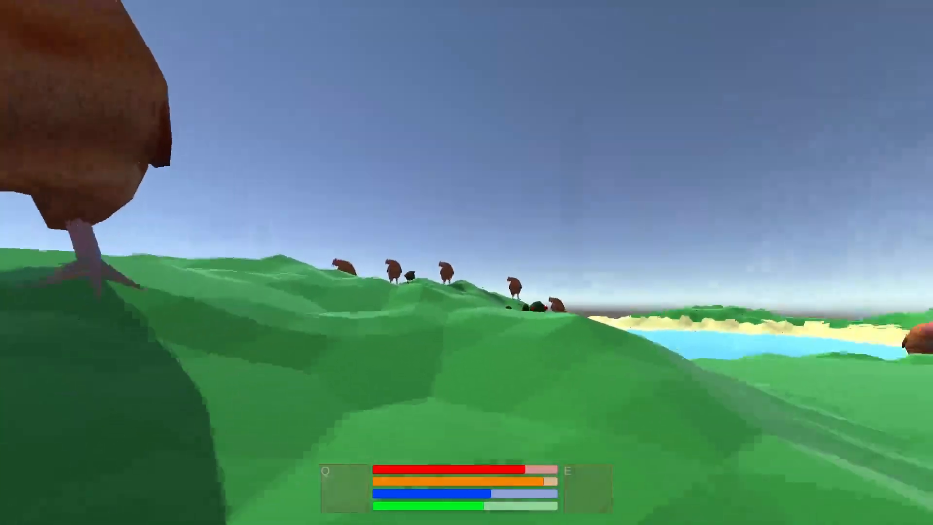
mouse_move(467, 262)
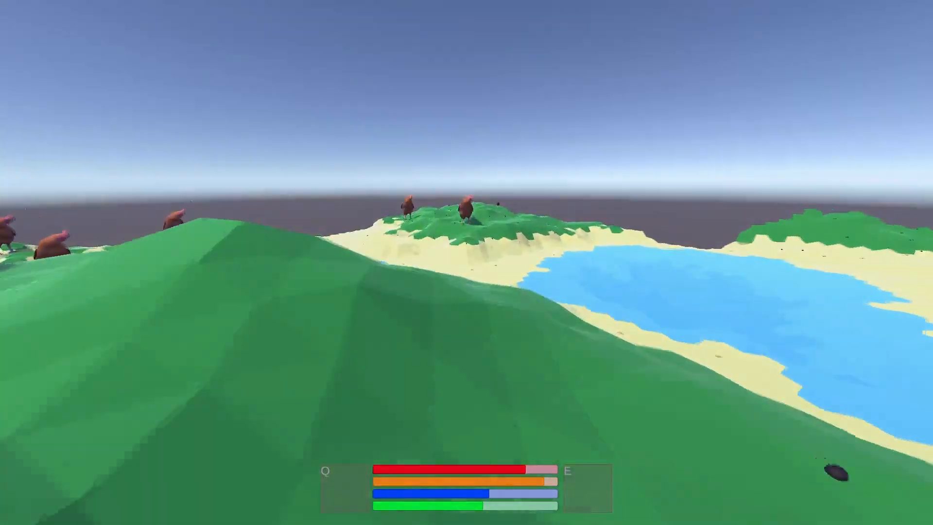
mouse_move(466, 263)
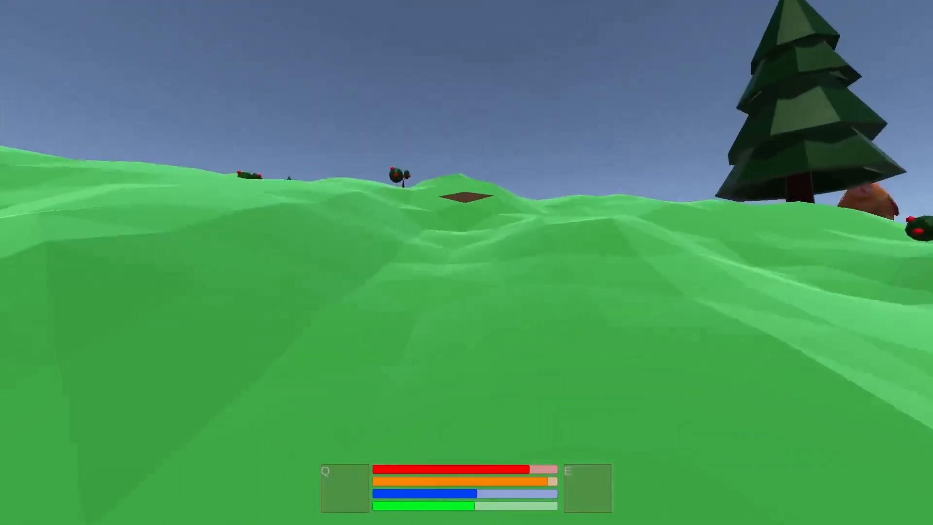
mouse_move(467, 263)
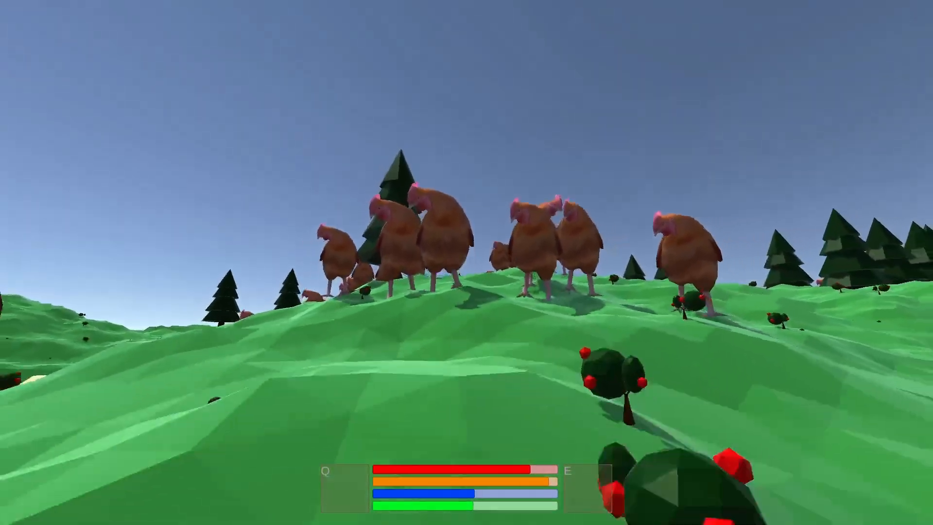
mouse_move(467, 263)
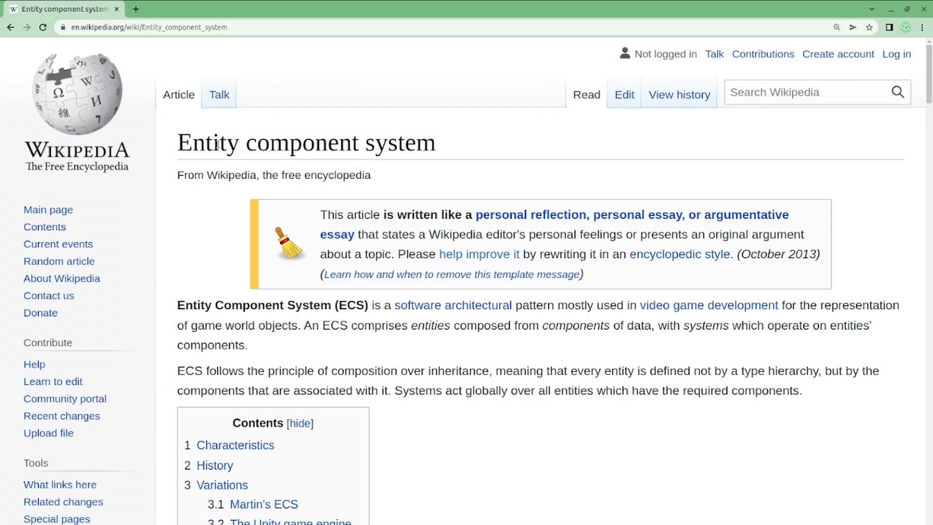
mouse_move(507, 141)
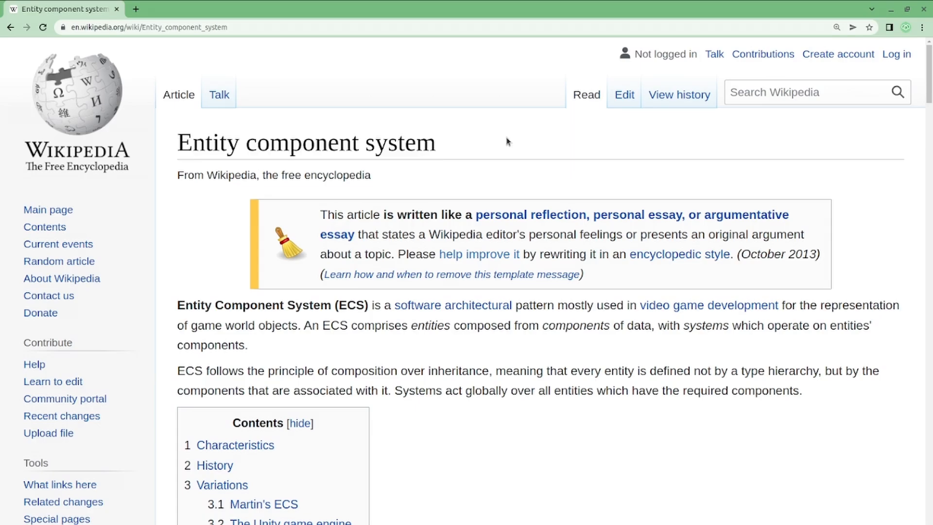
mouse_move(590, 231)
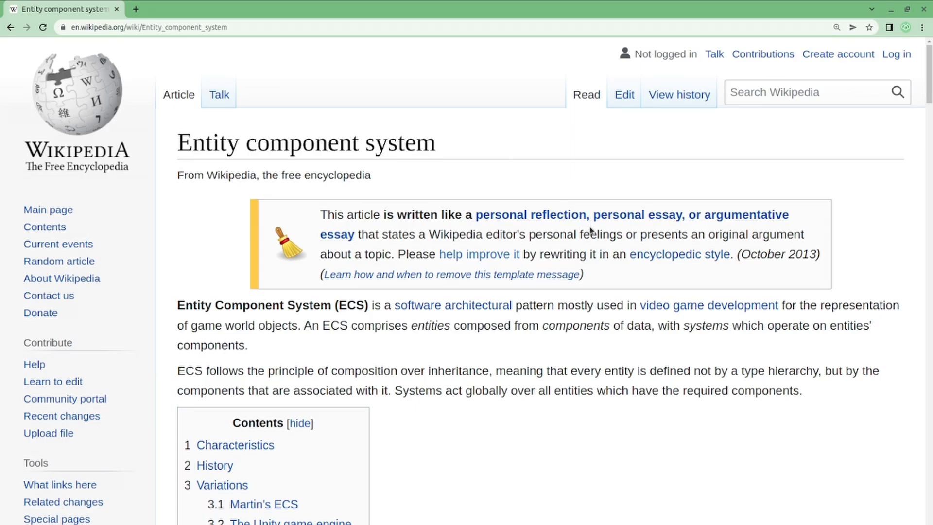
mouse_move(482, 348)
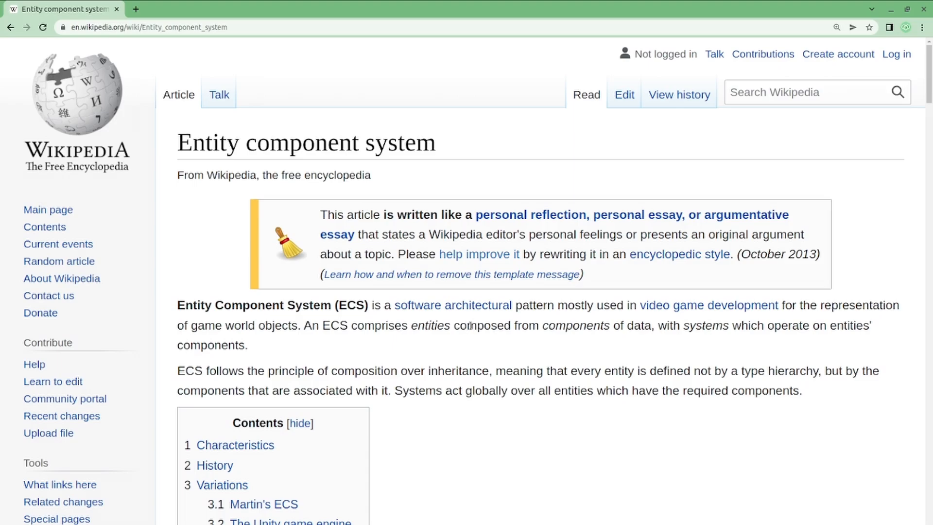
mouse_move(479, 355)
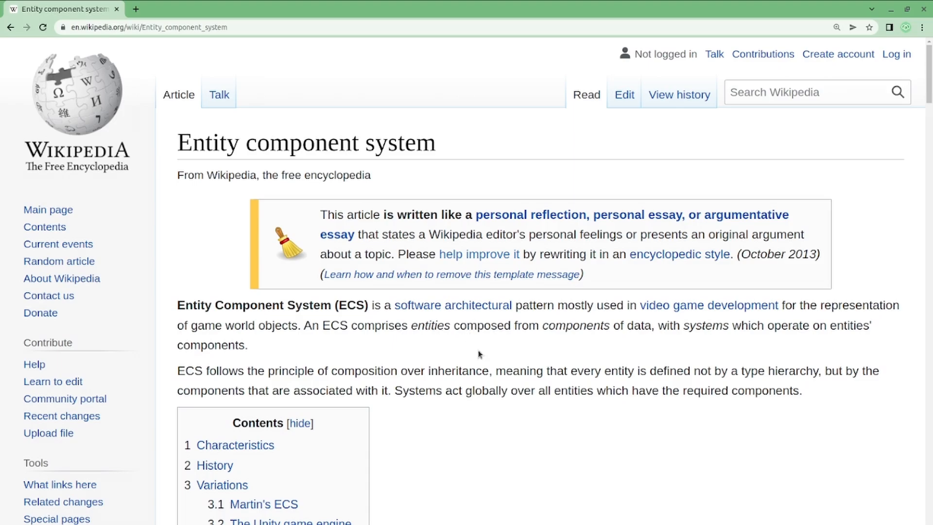
mouse_move(491, 357)
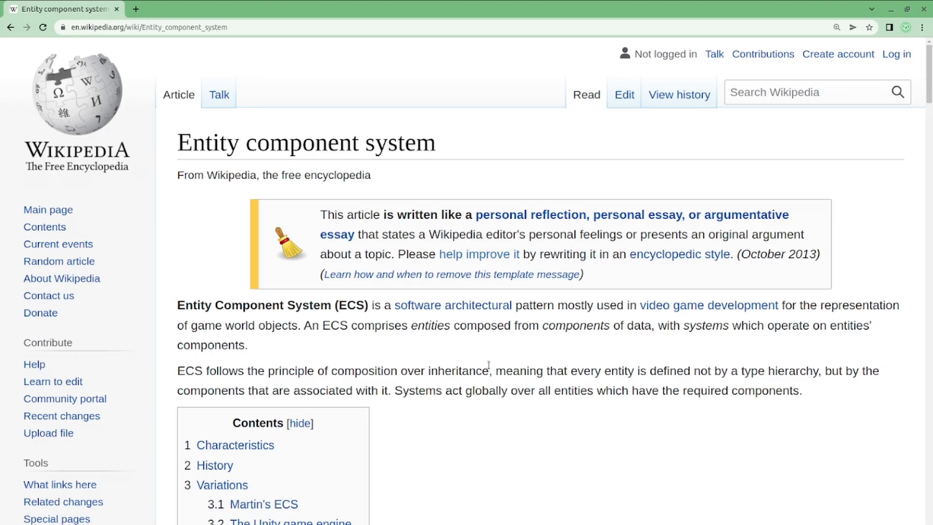
Scroll to Characteristics and highlight the words Entity, Component and System in their definitions.
scroll(down, 3)
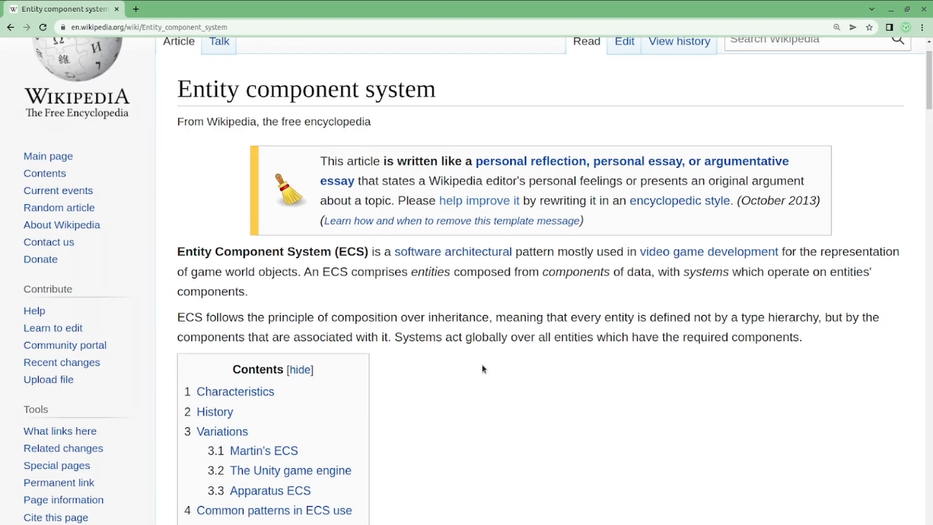
scroll(down, 3)
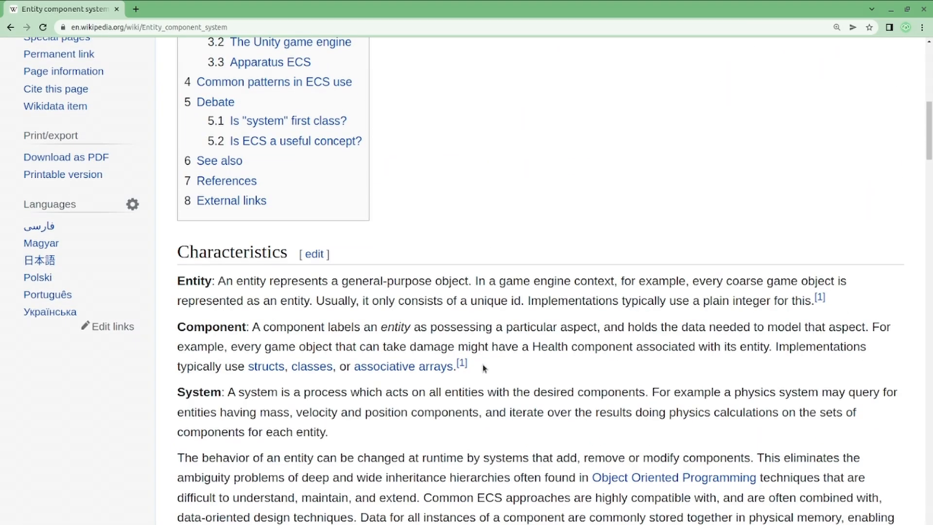
scroll(down, 3)
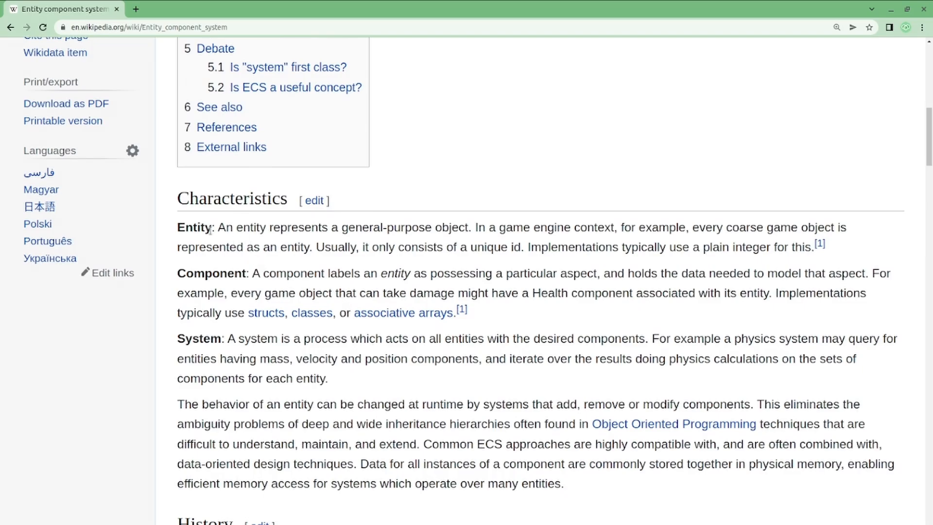
double_click(193, 228)
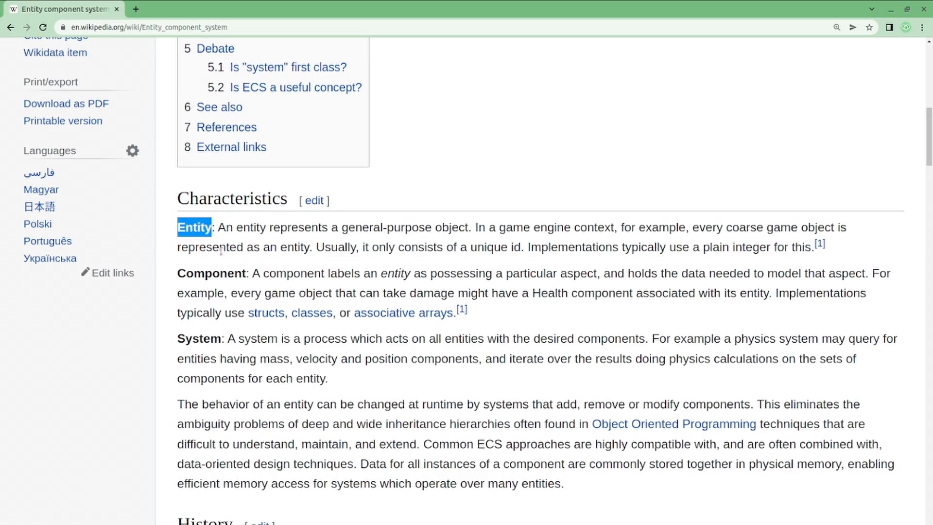
double_click(210, 273)
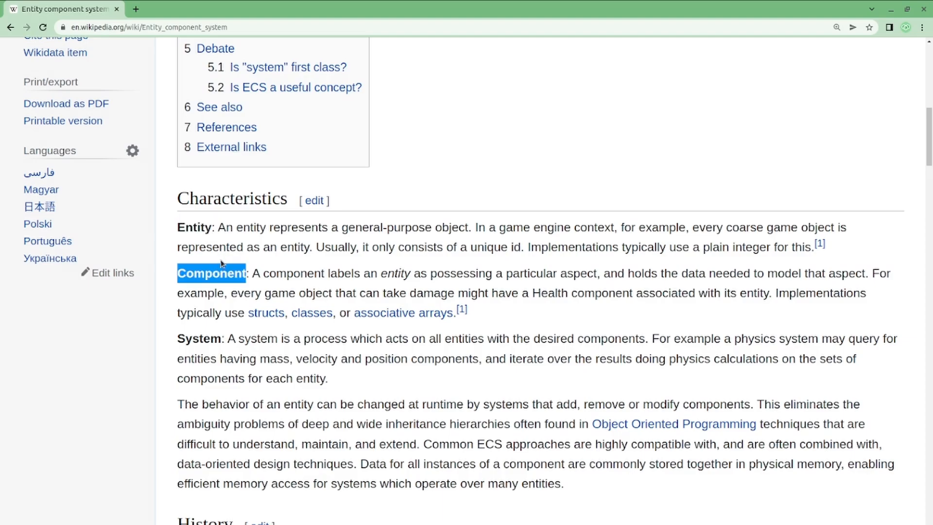
mouse_move(212, 260)
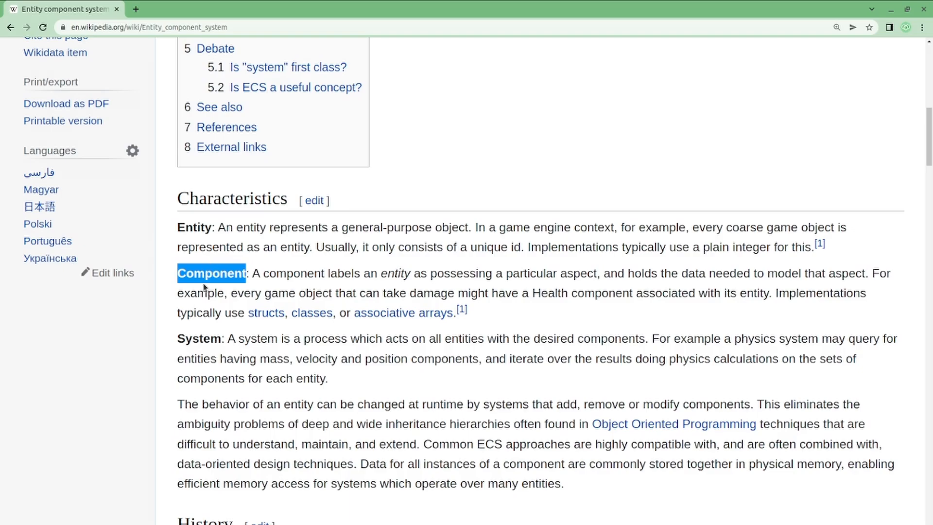
double_click(199, 339)
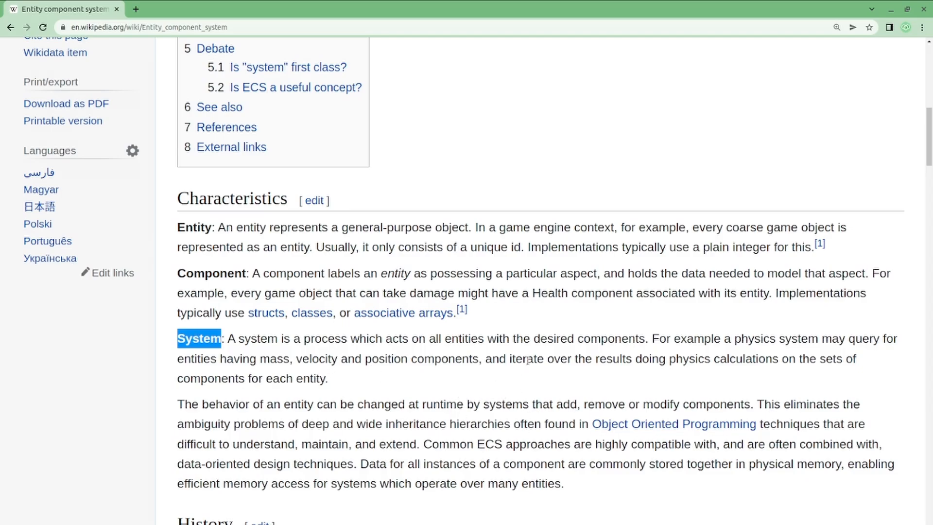
mouse_move(508, 377)
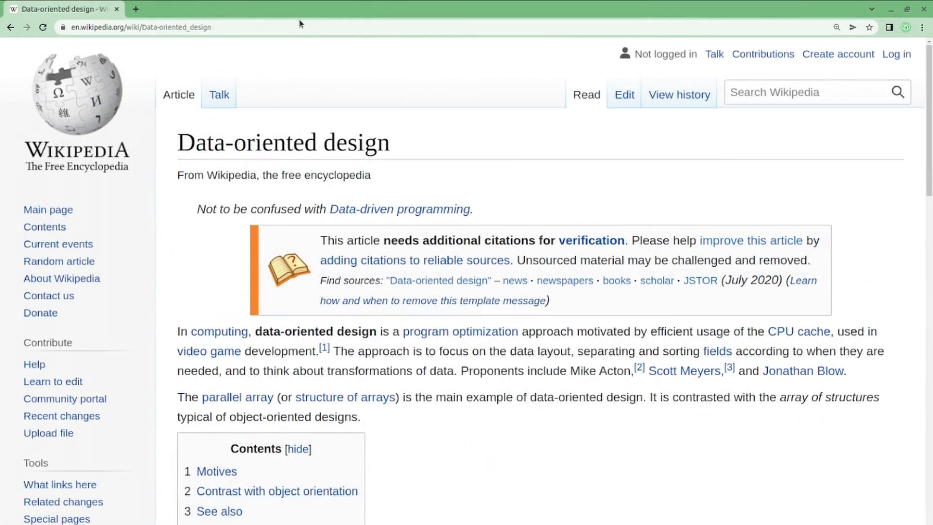
Highlight the Data-oriented design title, then read down through Motives to Contrast with object orientation.
scroll(down, 3)
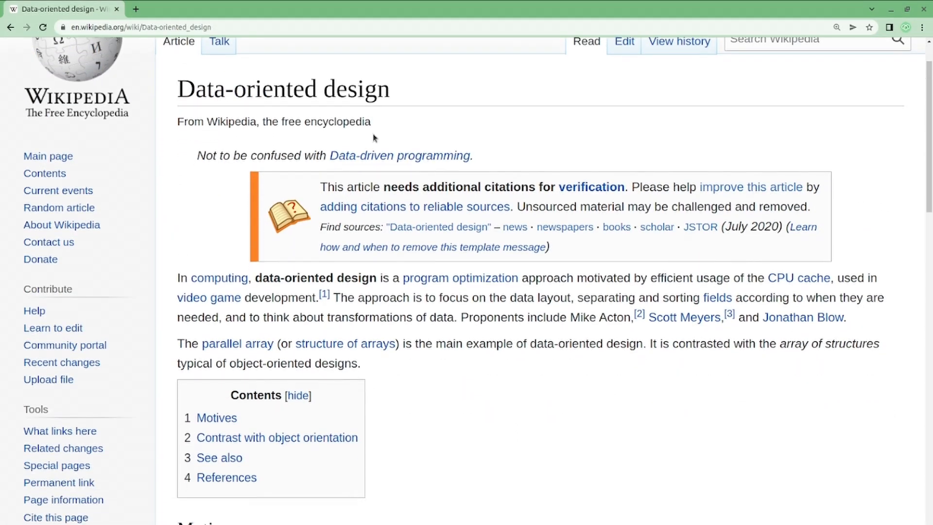
double_click(283, 89)
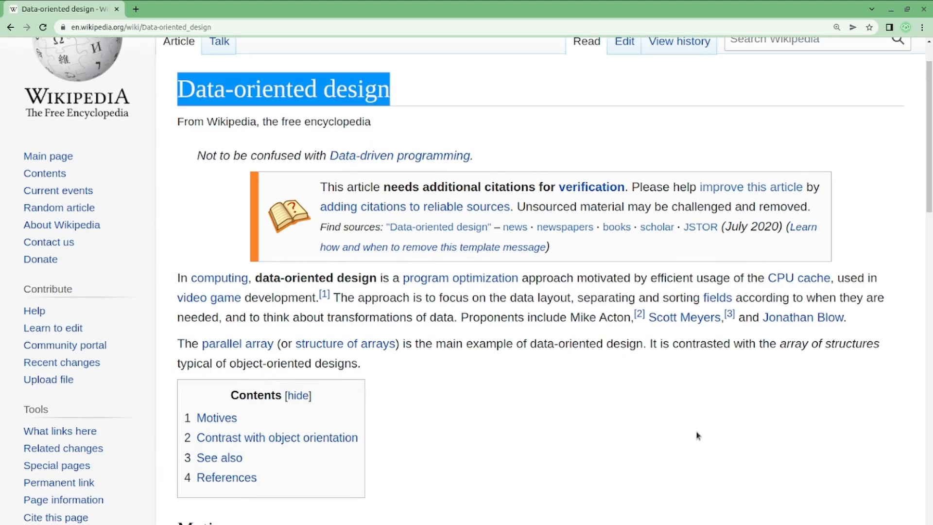
scroll(down, 3)
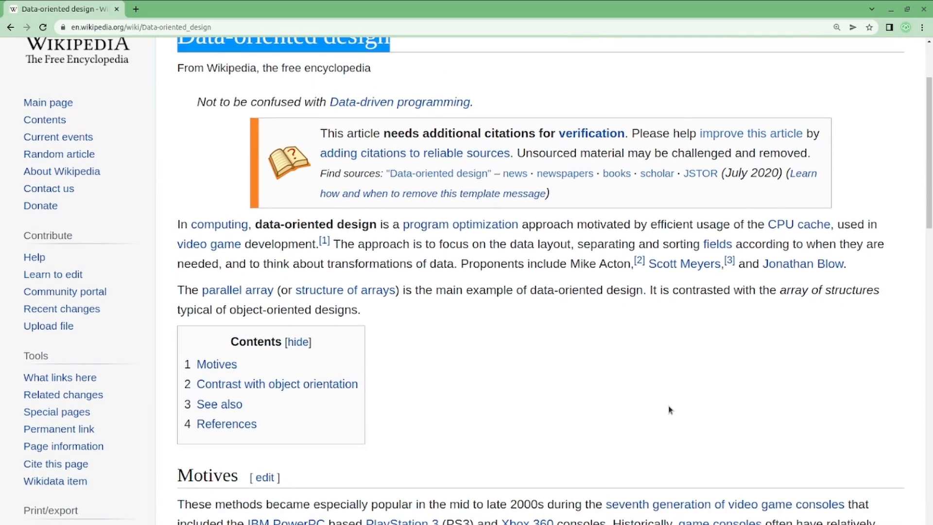
scroll(up, 3)
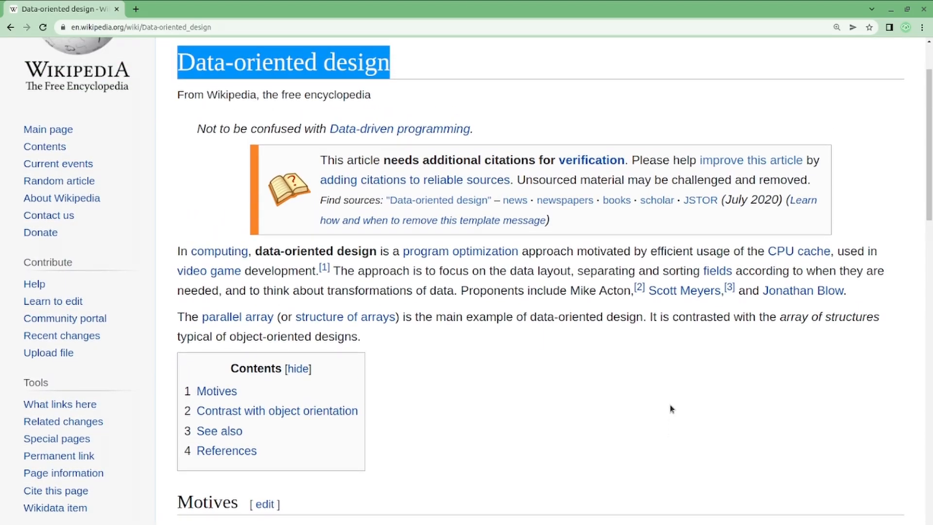
scroll(down, 3)
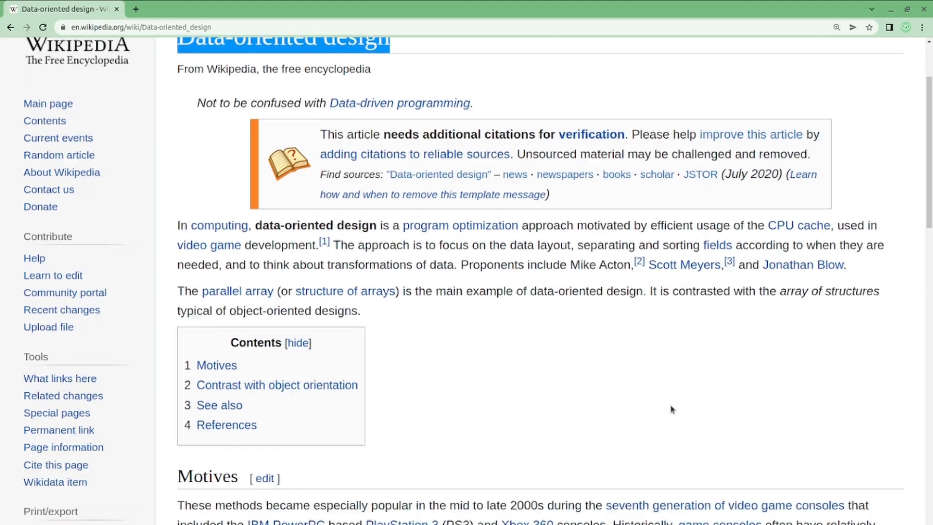
scroll(down, 3)
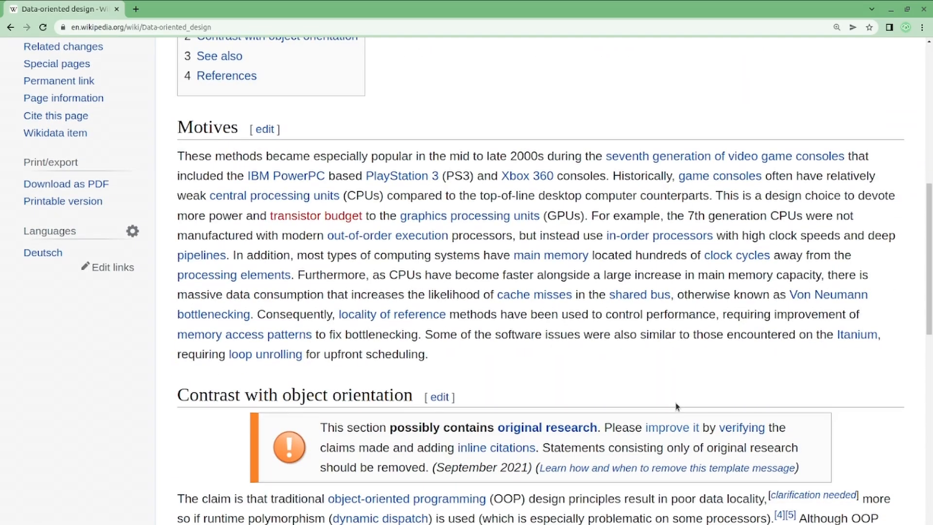
scroll(down, 3)
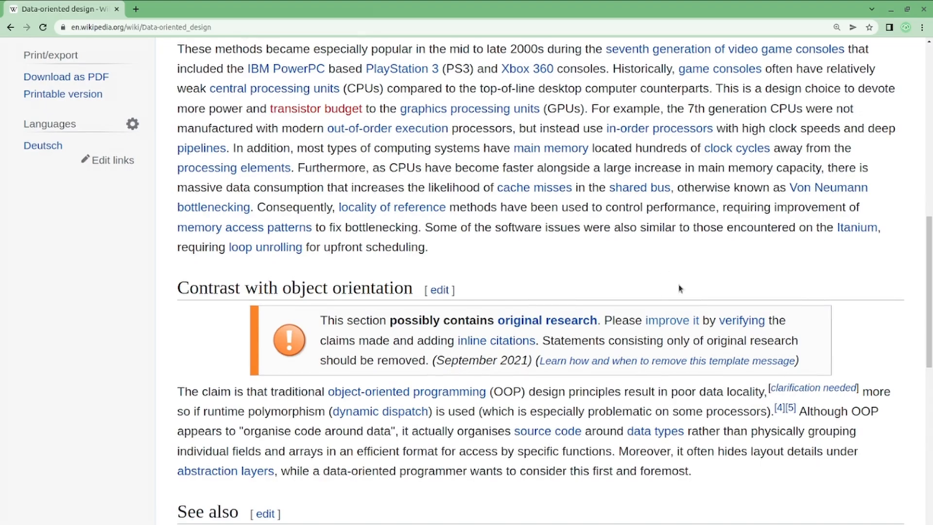
mouse_move(748, 430)
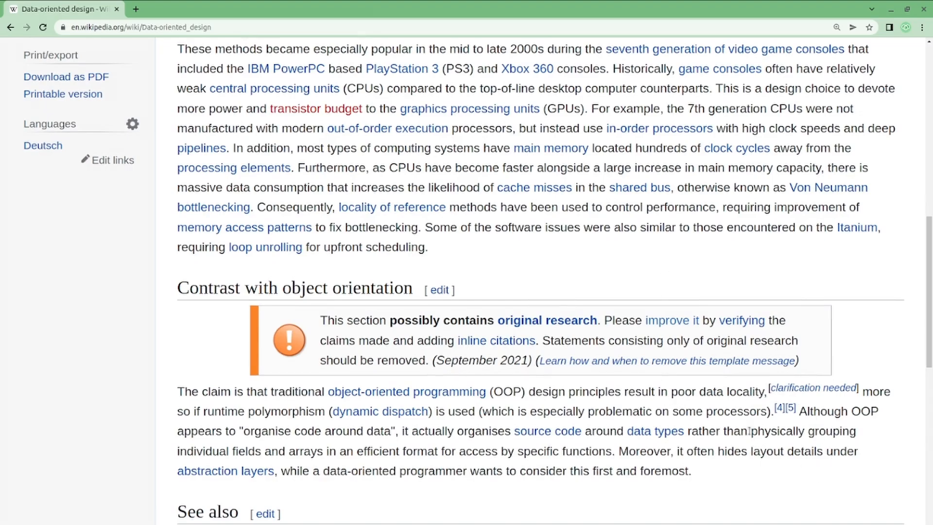
mouse_move(775, 478)
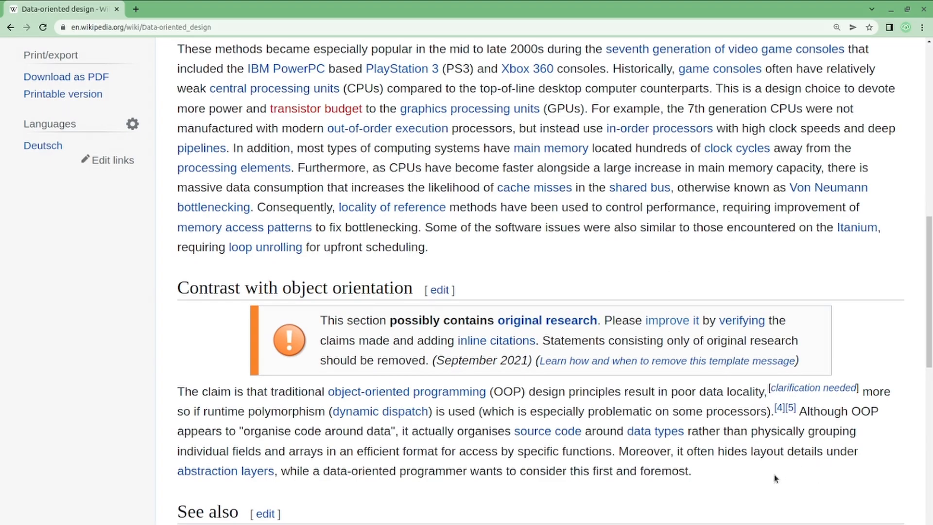
mouse_move(762, 480)
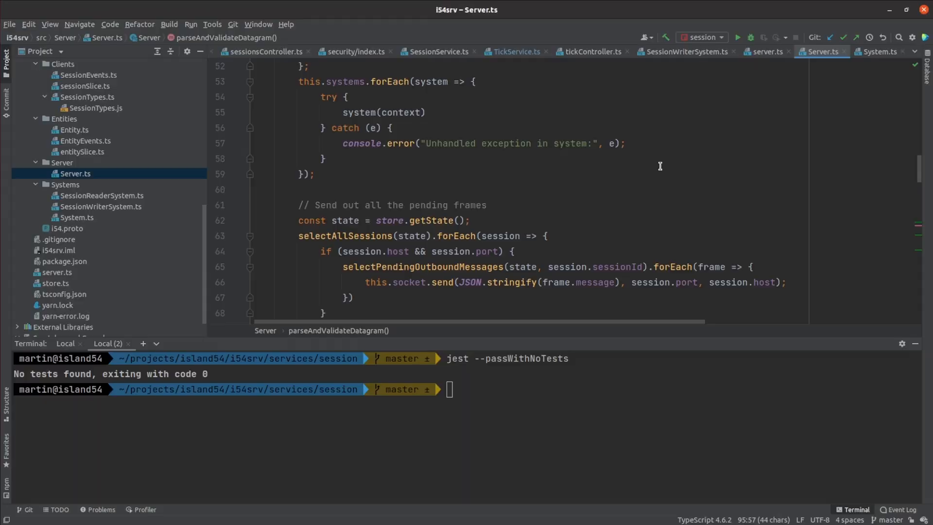
Scroll Server.ts from the systems loop down to the parseAndValidateDatagram method.
scroll(down, 3)
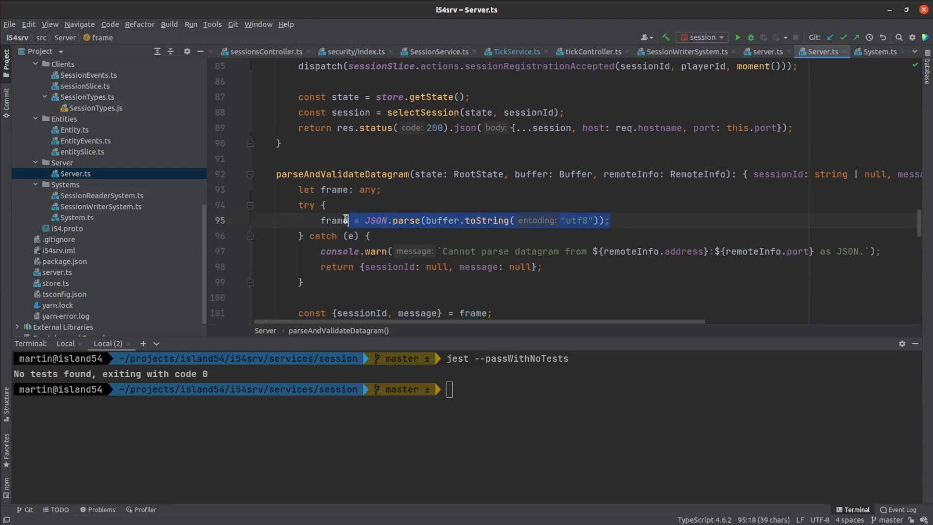
scroll(up, 3)
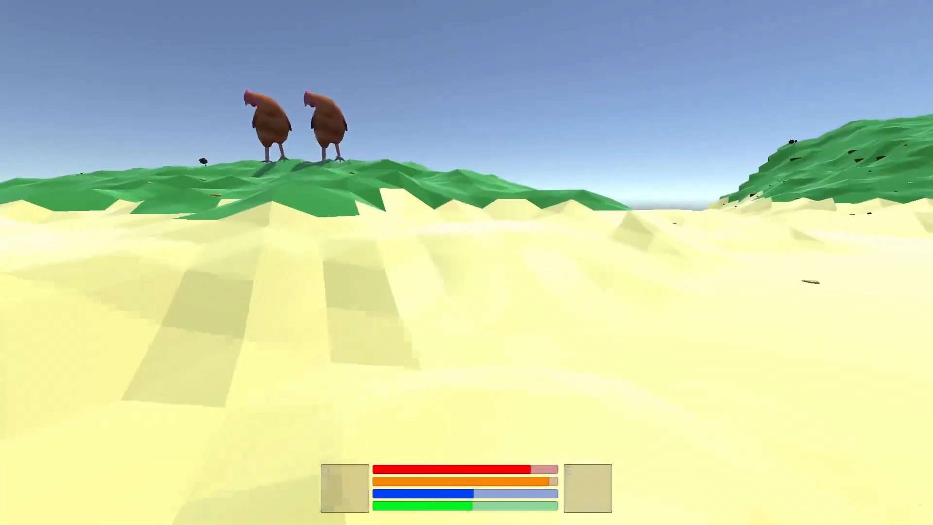
mouse_move(466, 262)
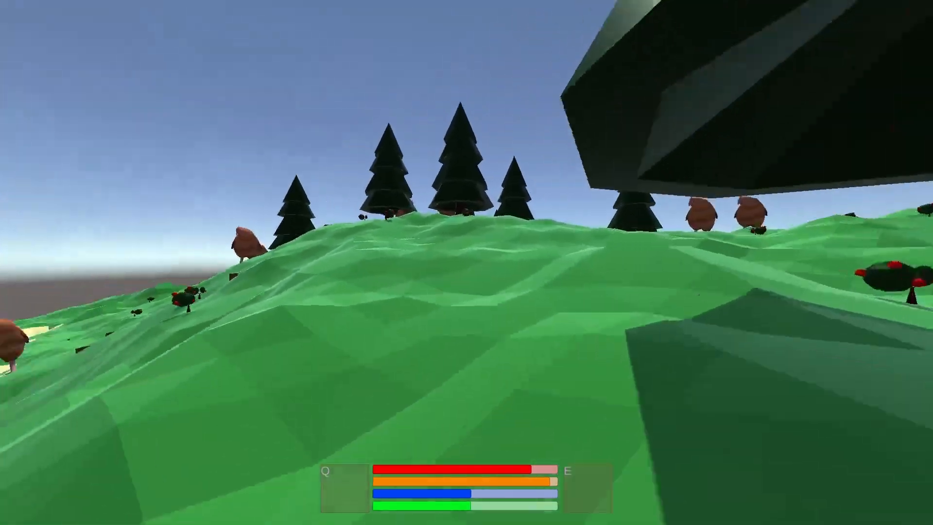
mouse_move(466, 263)
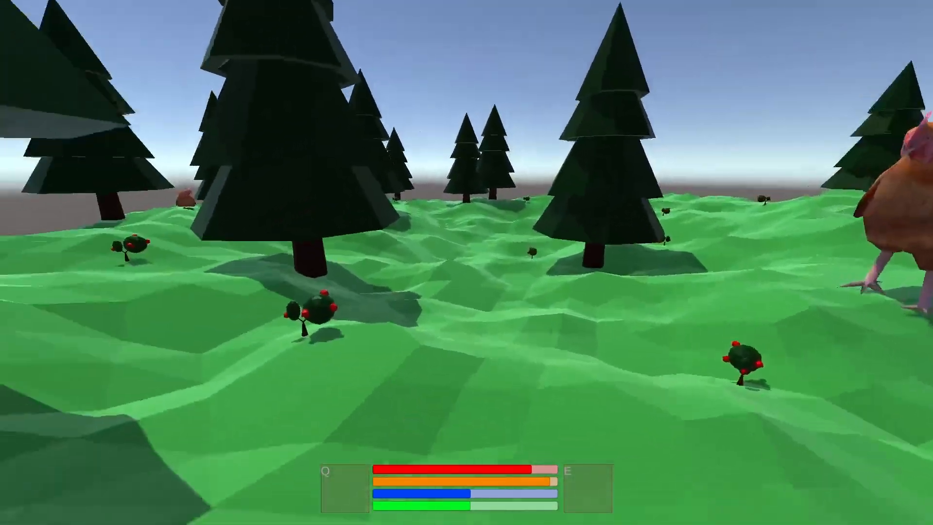
mouse_move(467, 262)
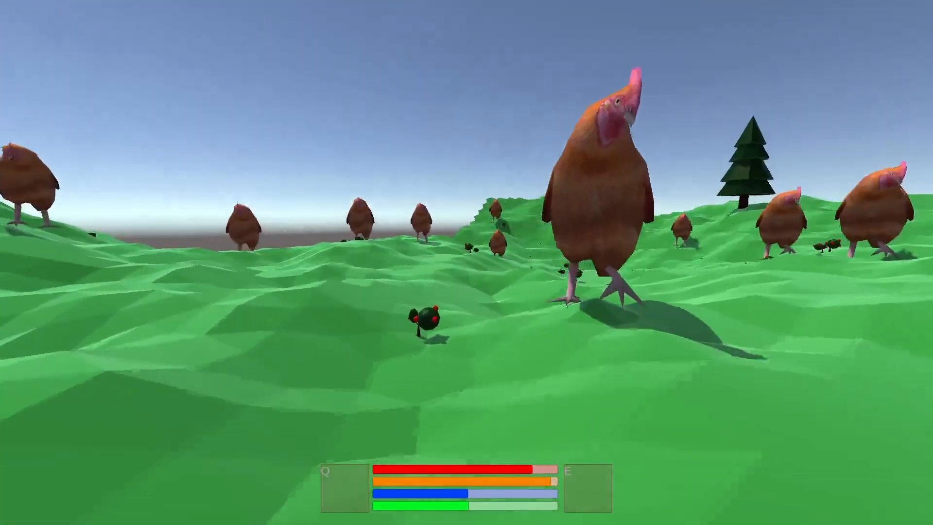
mouse_move(466, 262)
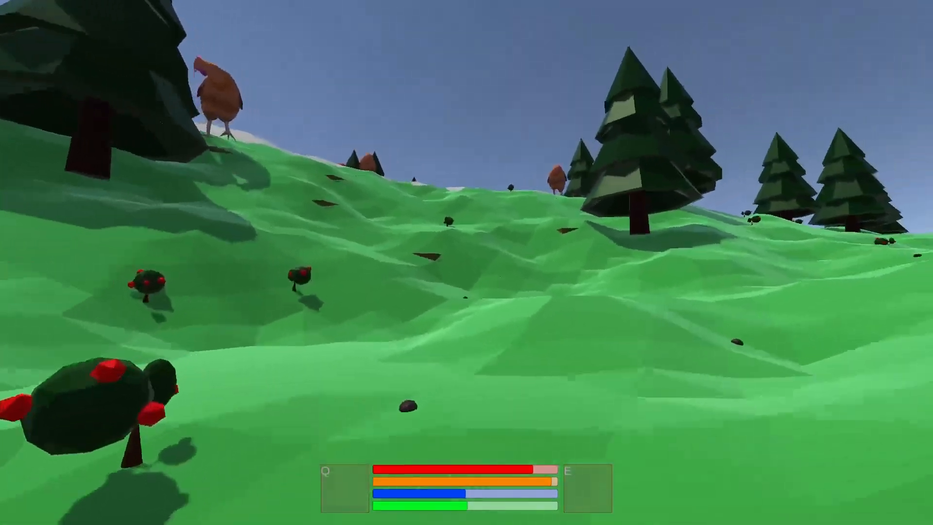
mouse_move(466, 262)
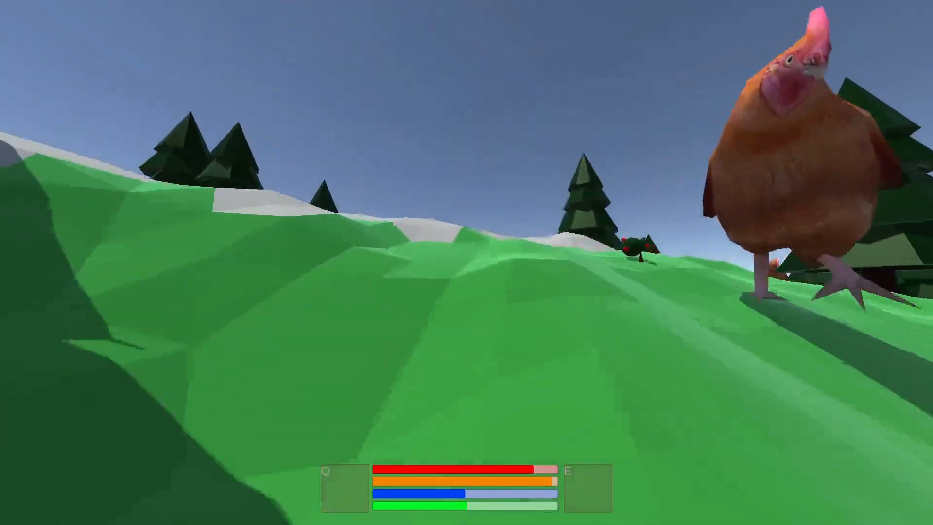
mouse_move(466, 263)
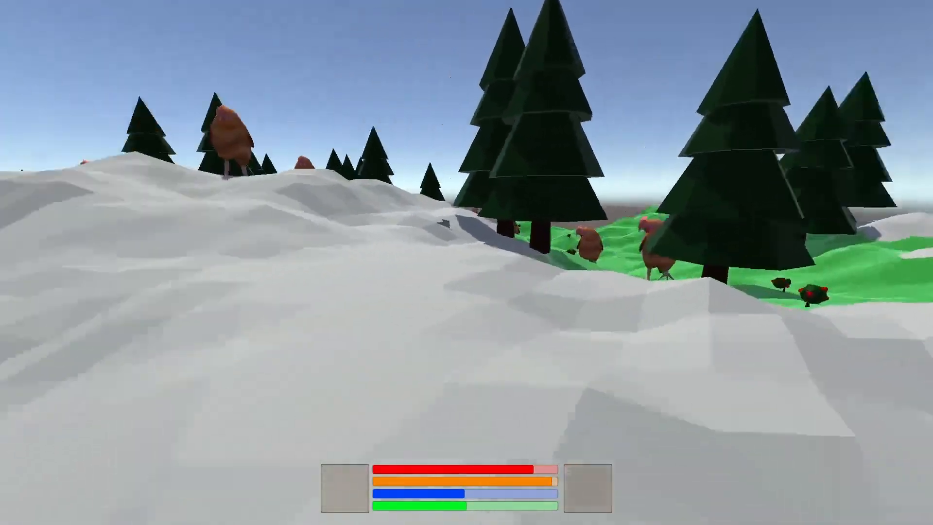
mouse_move(467, 263)
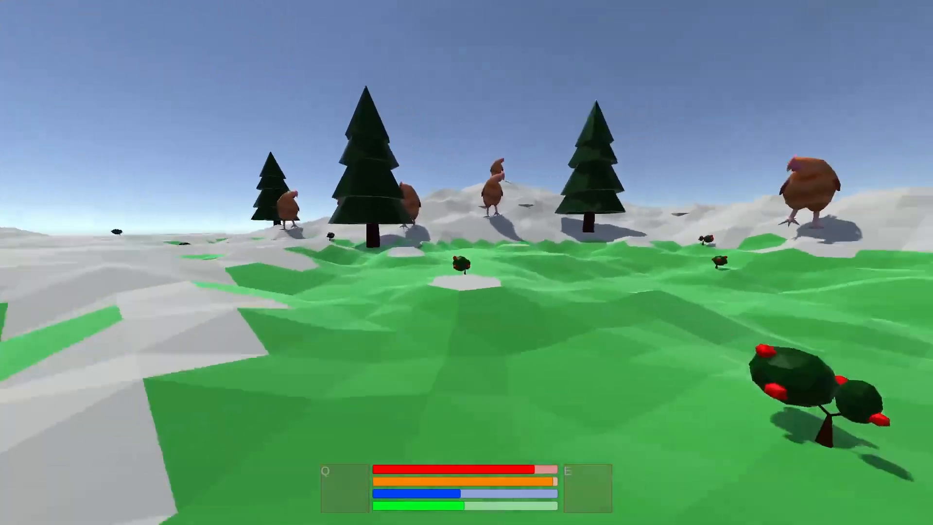
mouse_move(466, 262)
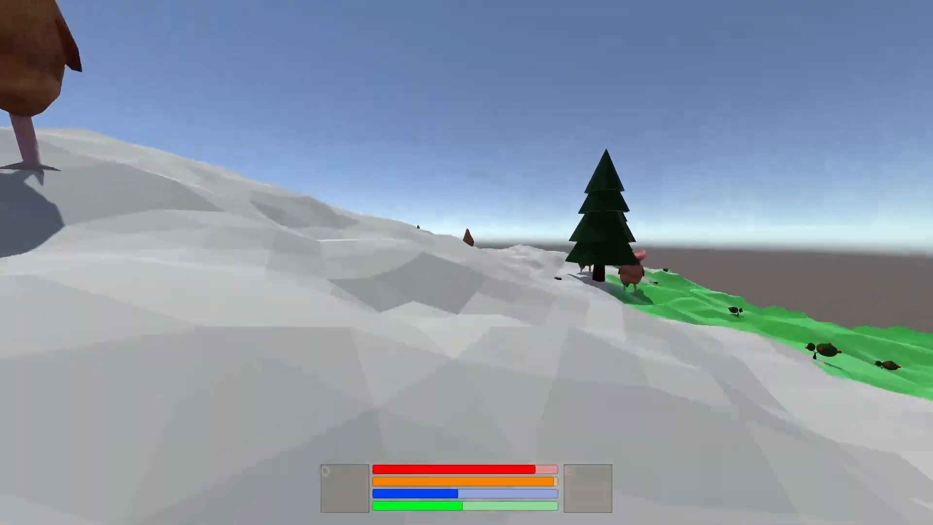
mouse_move(466, 262)
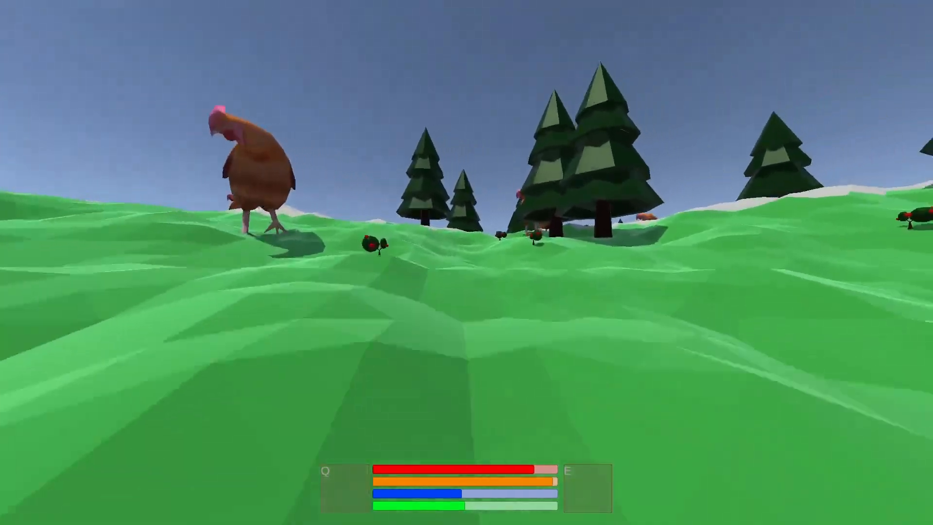
mouse_move(466, 262)
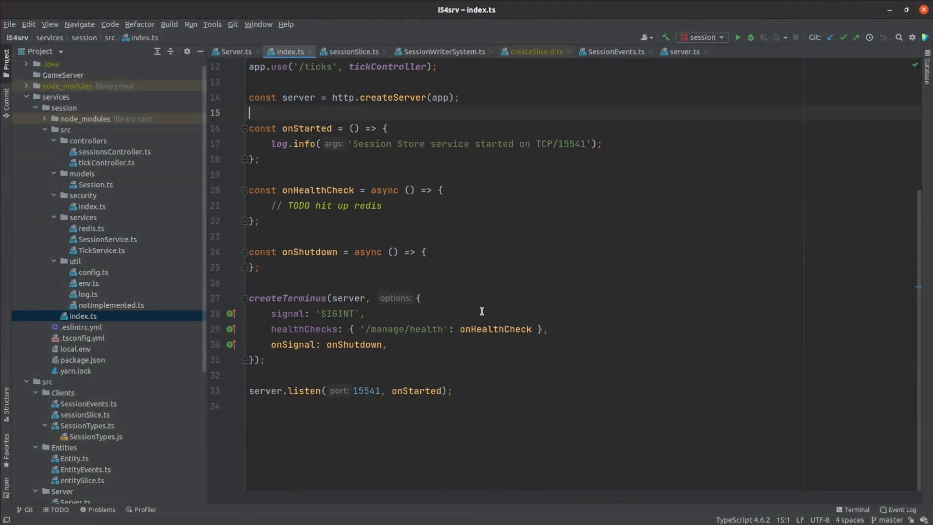
scroll(up, 3)
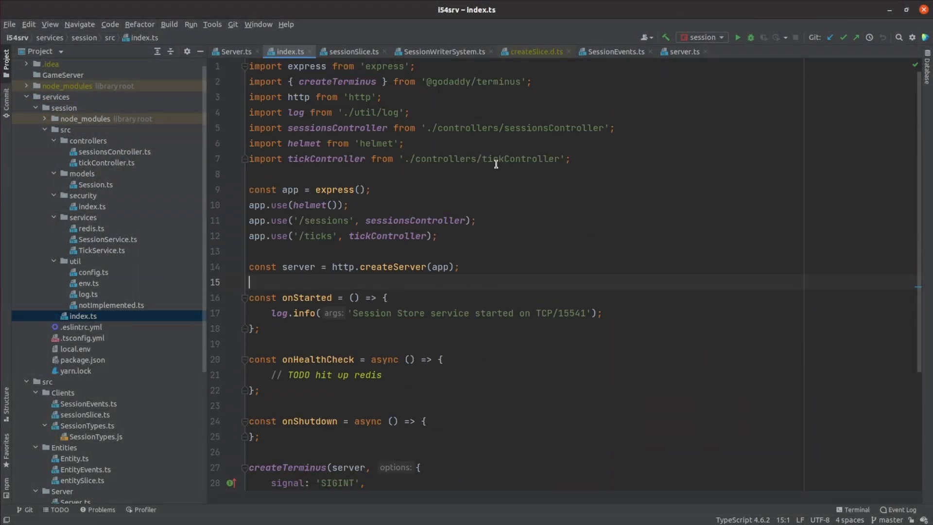
mouse_move(508, 187)
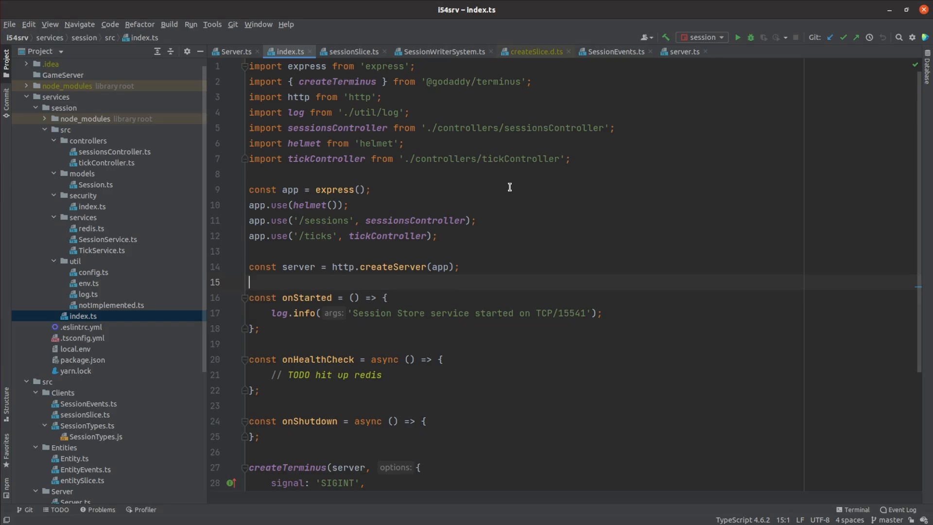
mouse_move(522, 220)
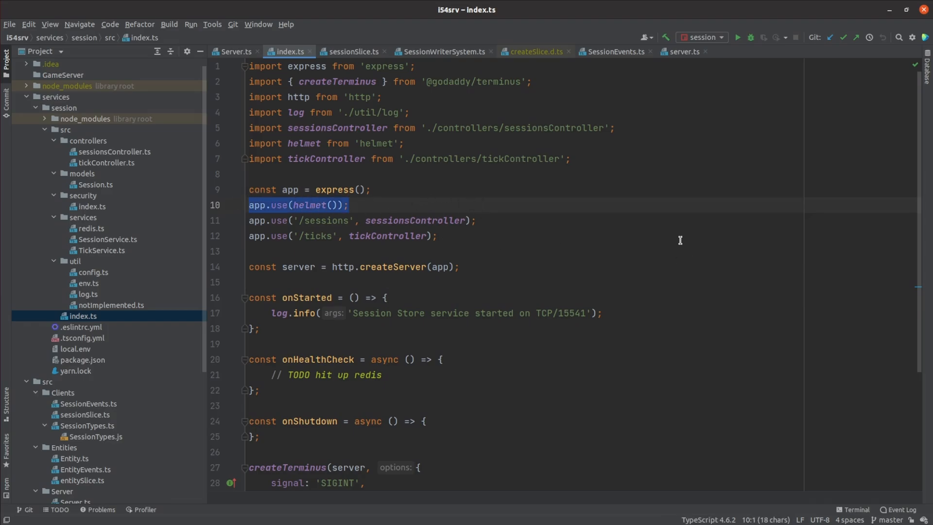
click(250, 251)
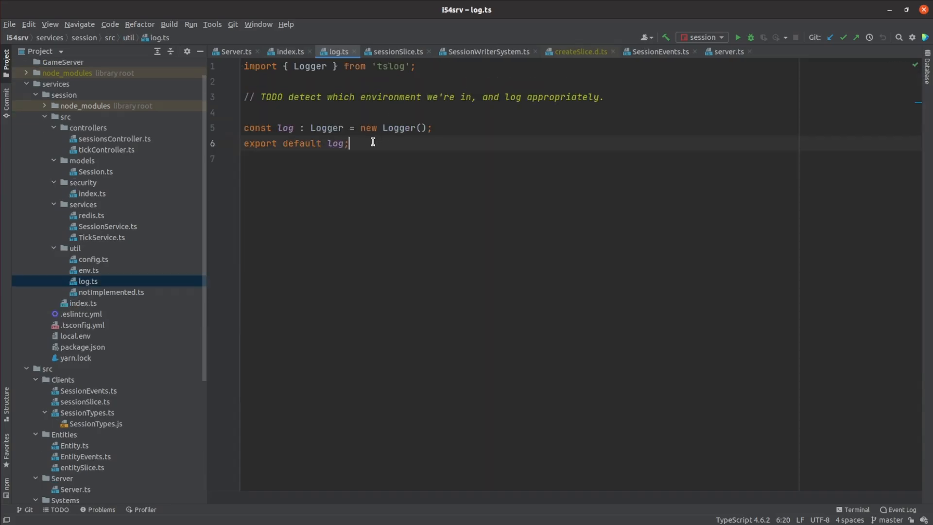
click(385, 66)
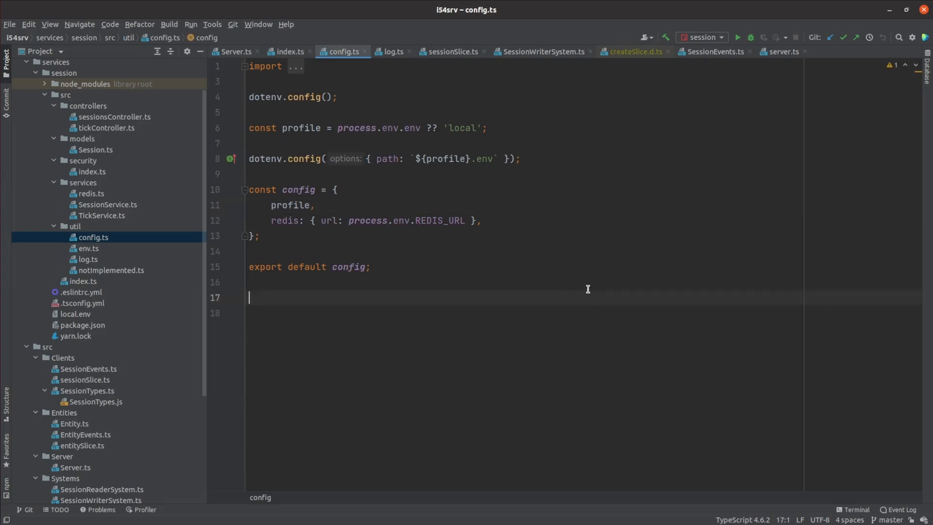
mouse_move(600, 300)
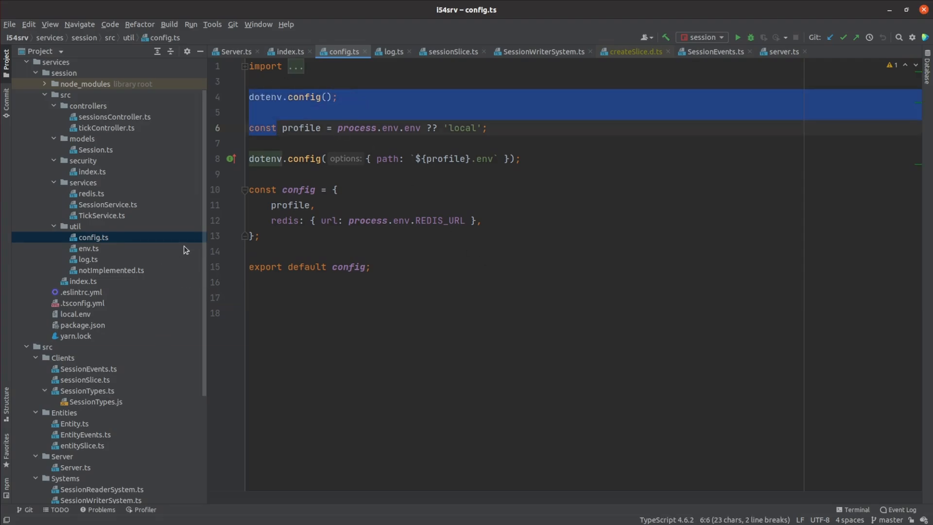
click(298, 312)
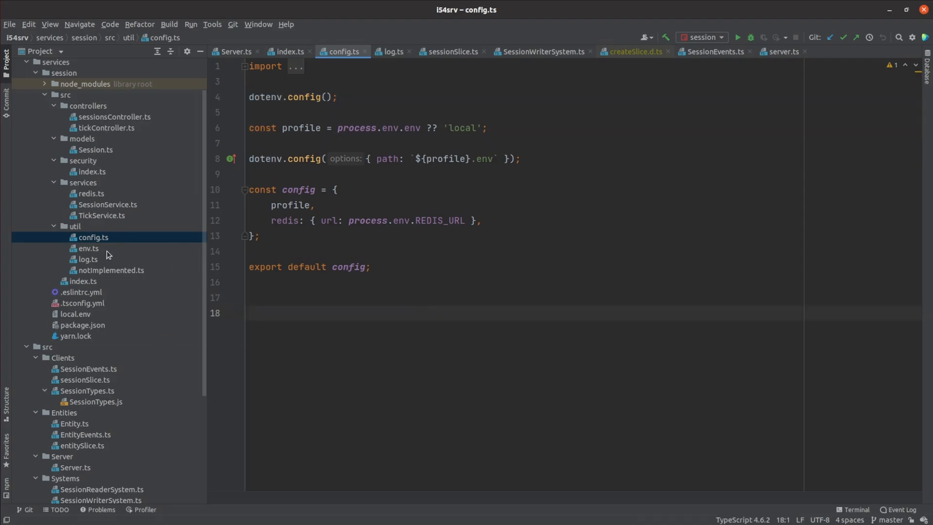
click(83, 281)
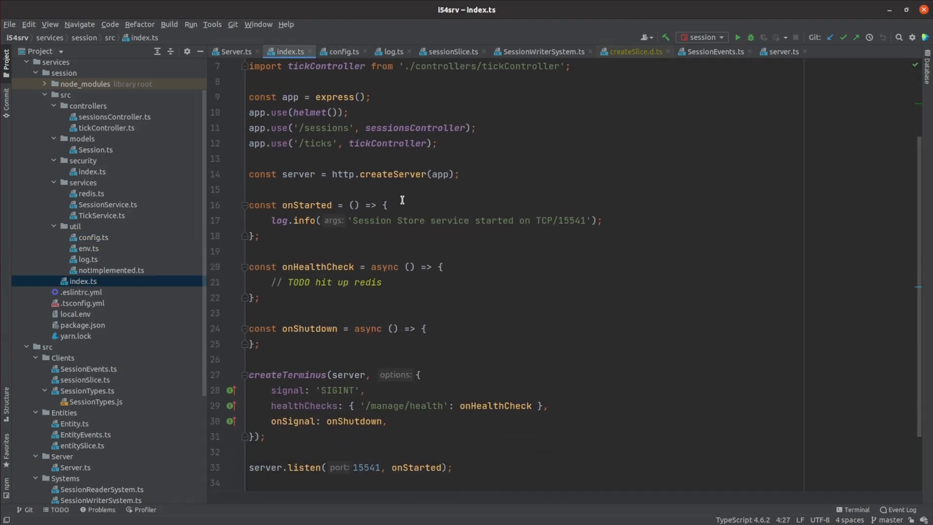
Skim index.ts, then open sessionsController.ts from the controllers folder to view its routes.
scroll(down, 3)
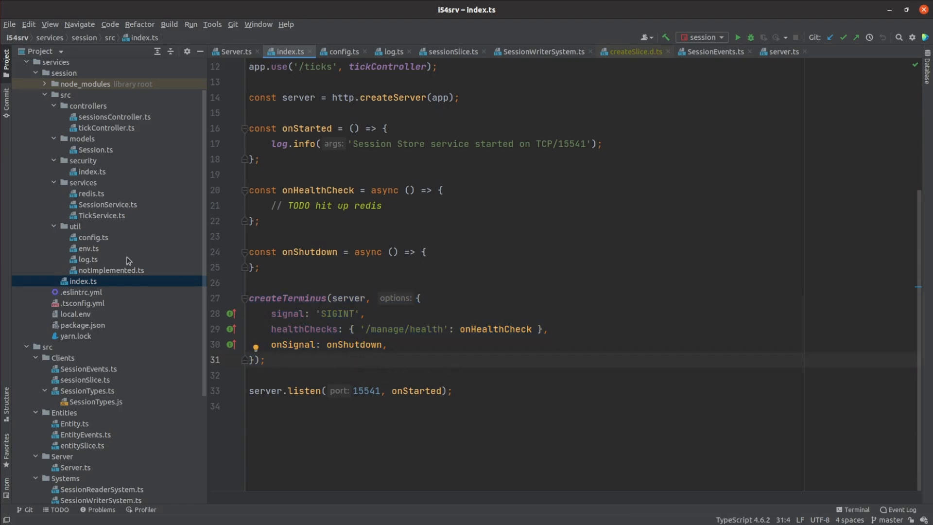
scroll(up, 3)
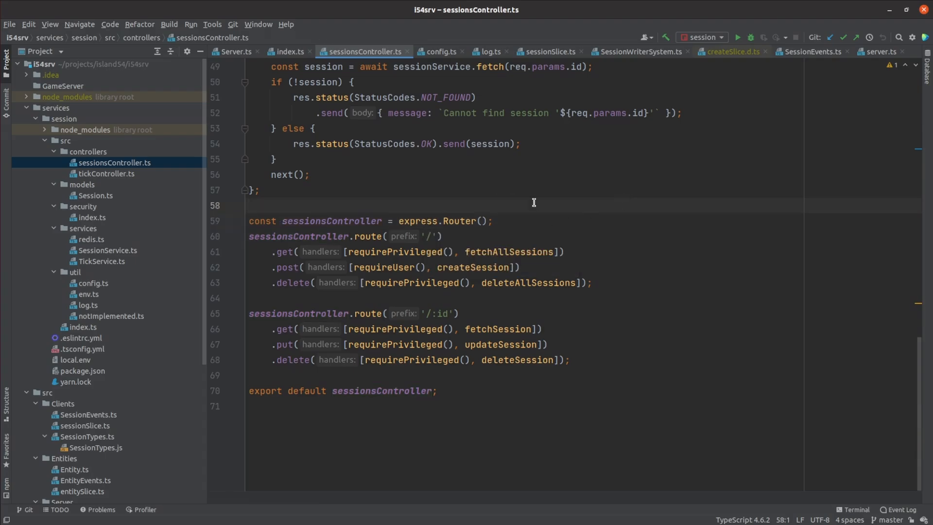
mouse_move(577, 242)
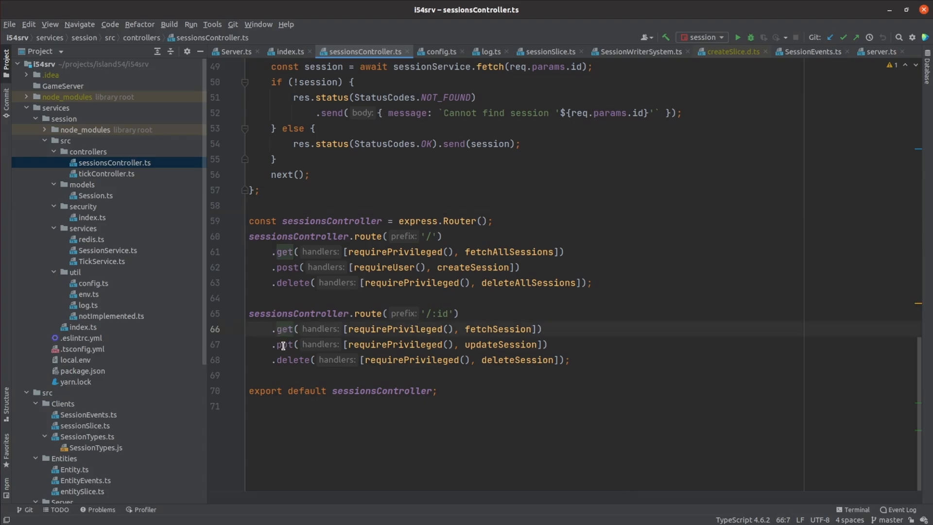
click(107, 173)
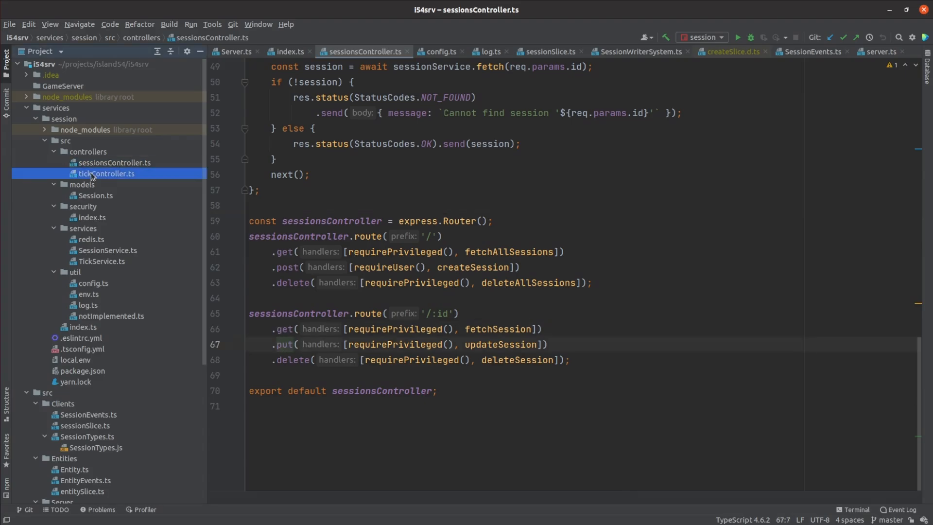
Open tickController.ts and jump to requirePrivileged's definition in security/index.ts.
click(106, 173)
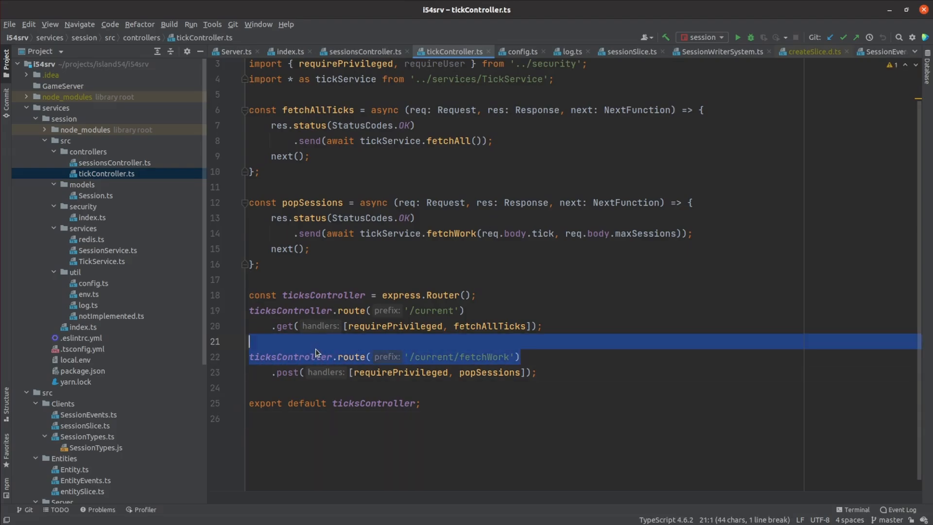
click(362, 51)
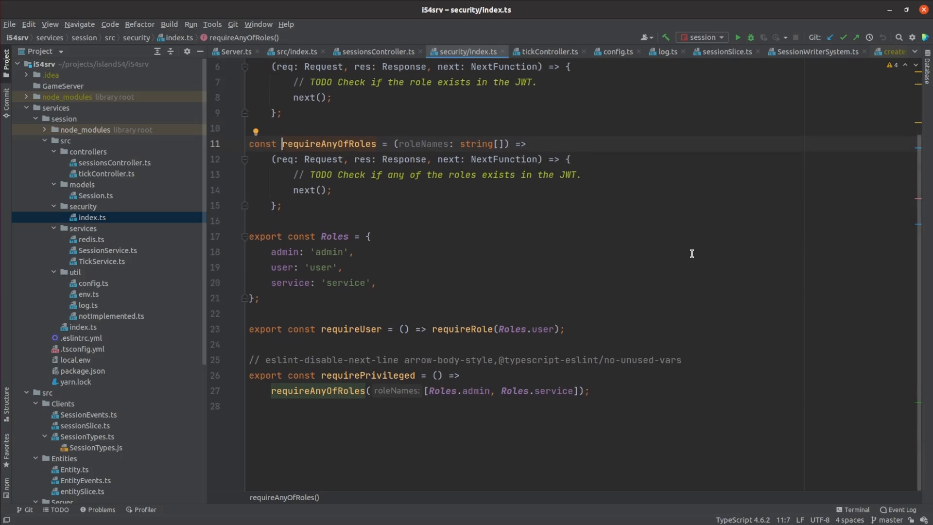
mouse_move(581, 243)
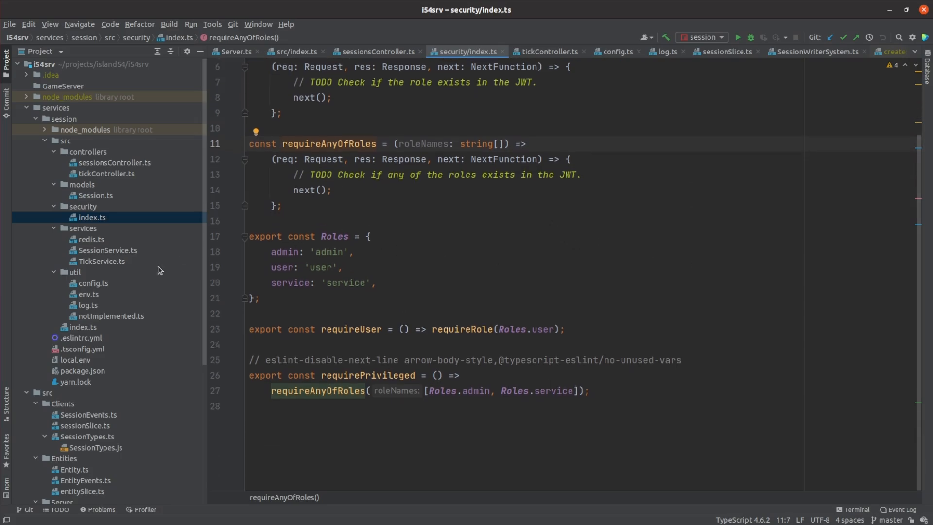
mouse_move(93, 253)
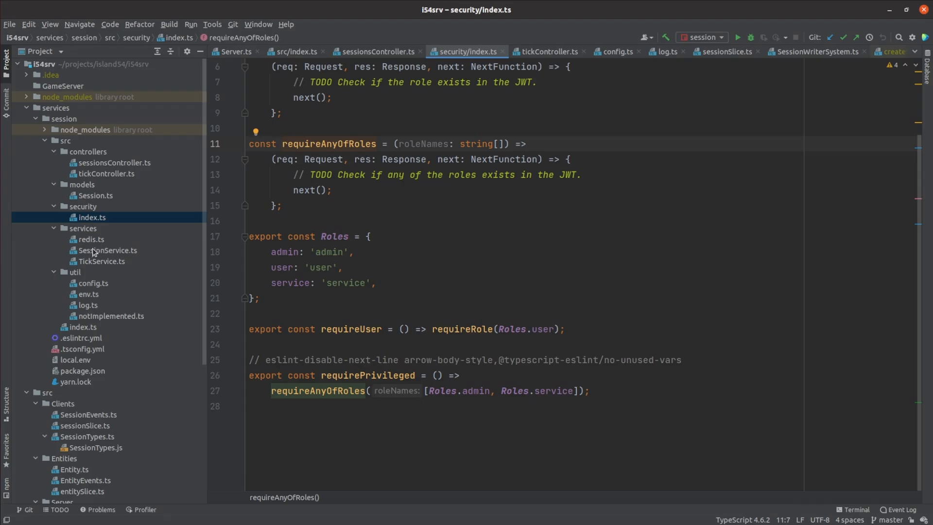
Open SessionService.ts and scroll through fetchAll, fetch, updateSession, deleteAll and deleteSession.
click(108, 250)
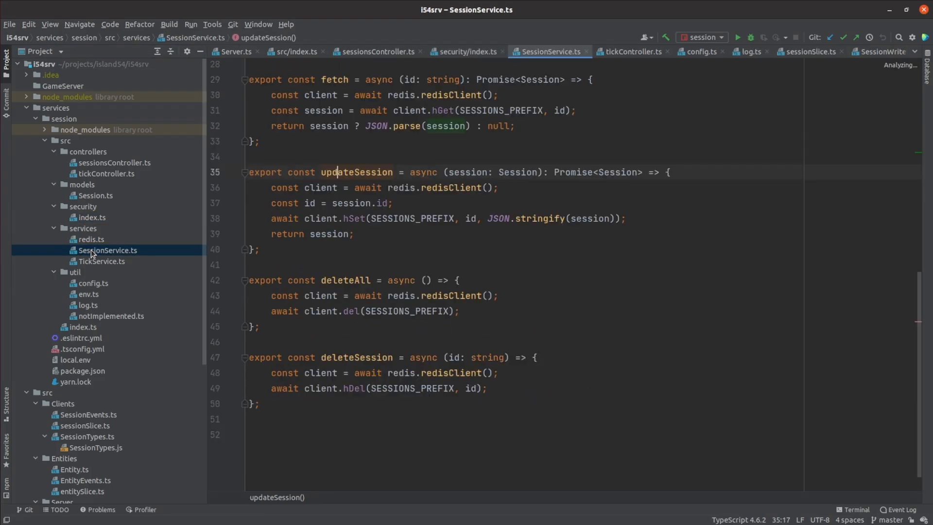
scroll(up, 3)
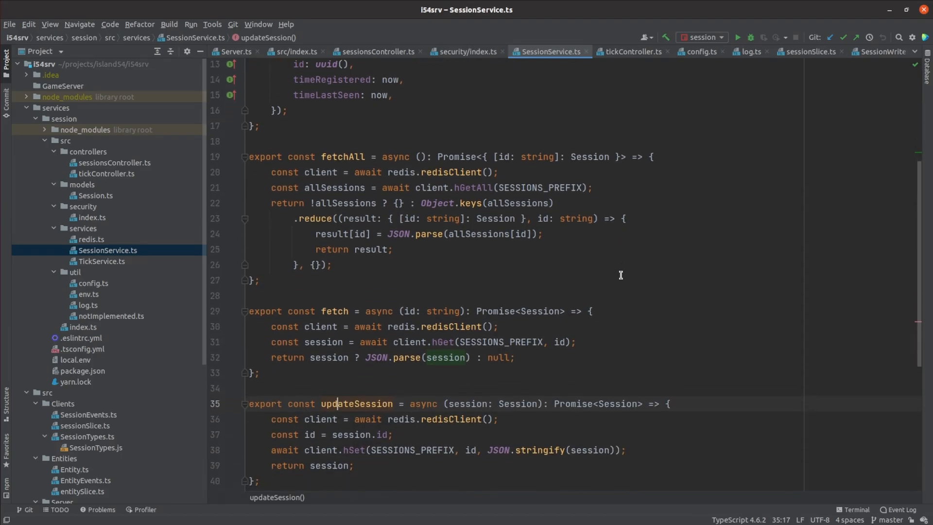
scroll(down, 3)
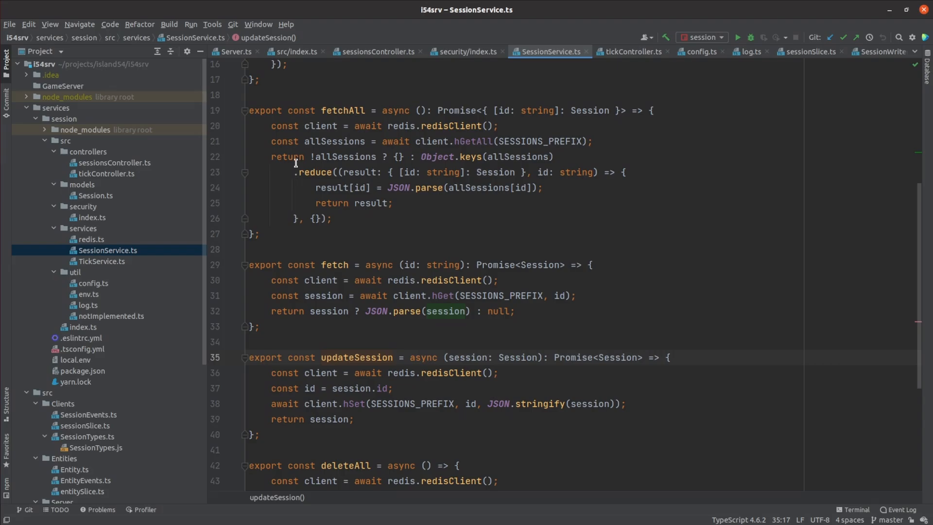
mouse_move(558, 201)
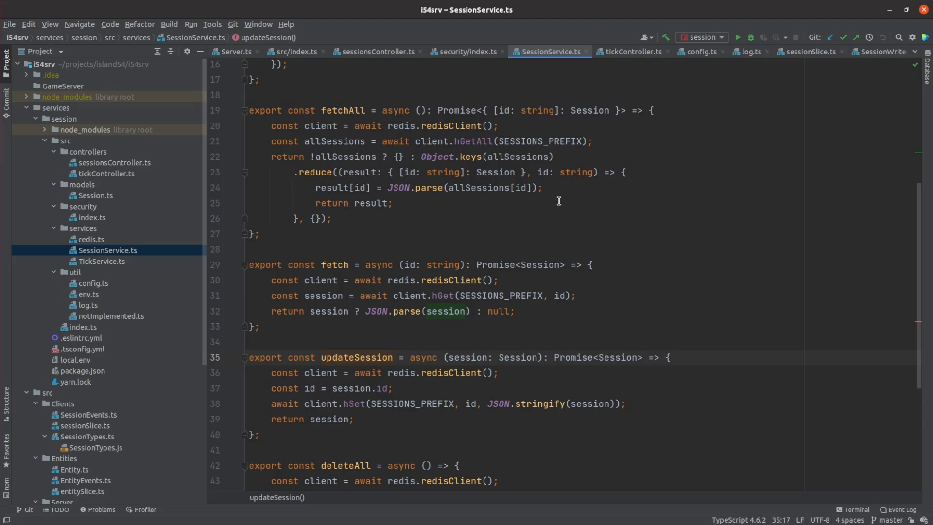
scroll(down, 3)
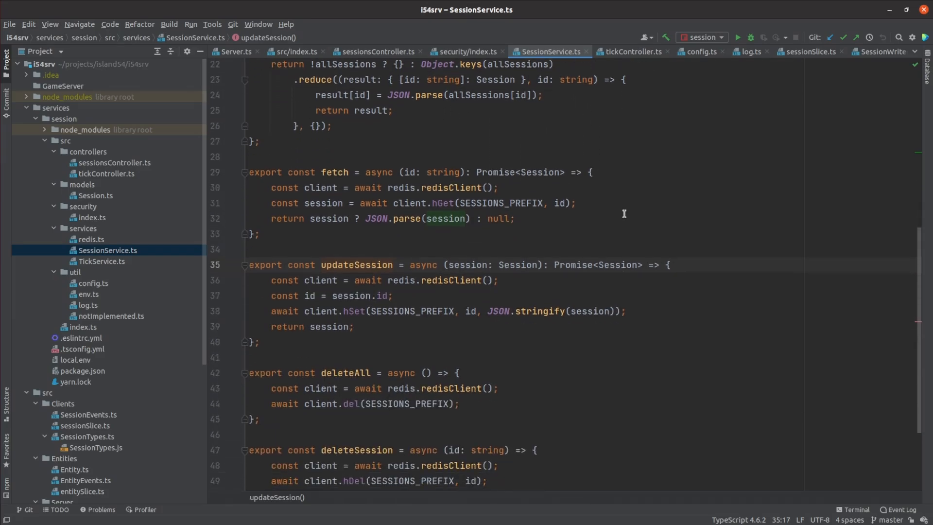
scroll(up, 3)
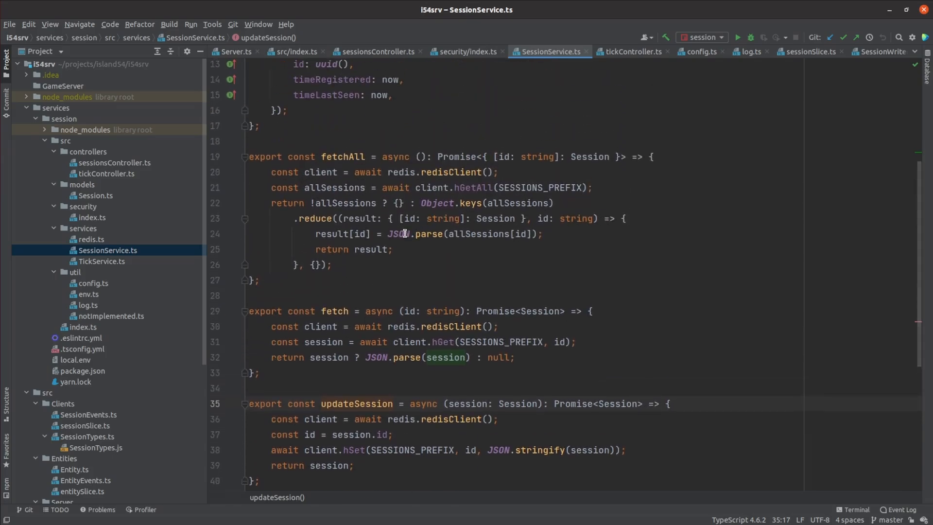
mouse_move(92, 267)
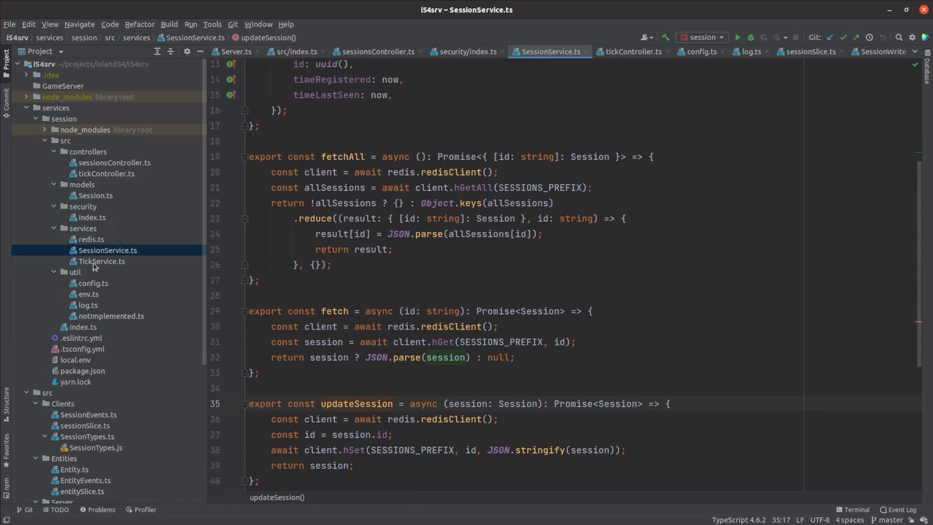
mouse_move(515, 203)
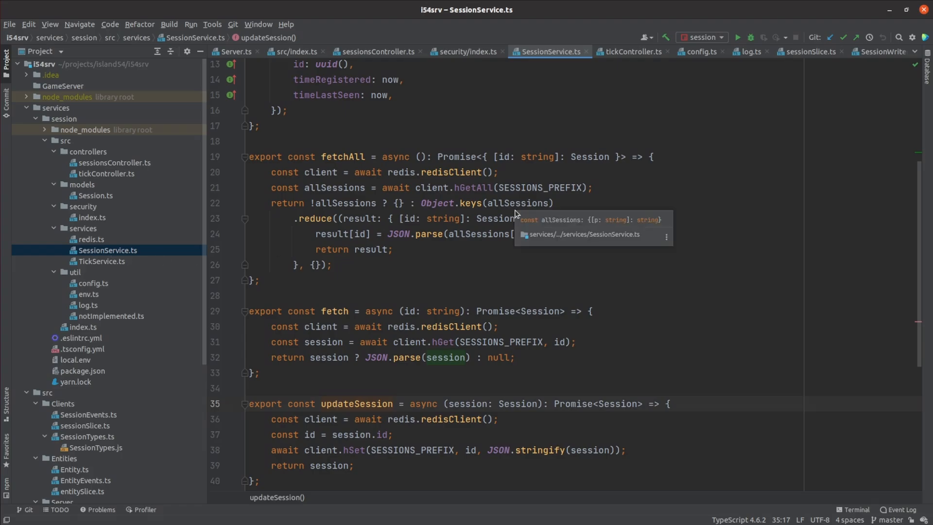
scroll(down, 3)
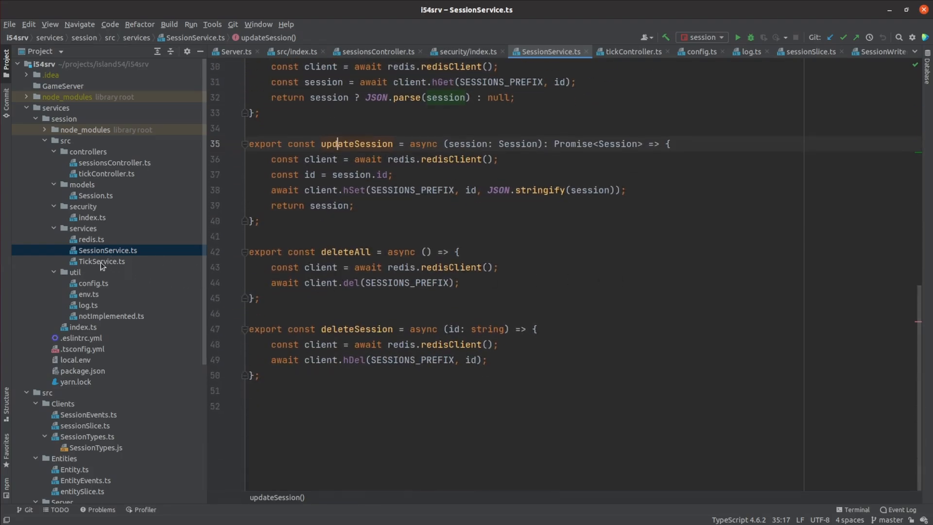
click(101, 262)
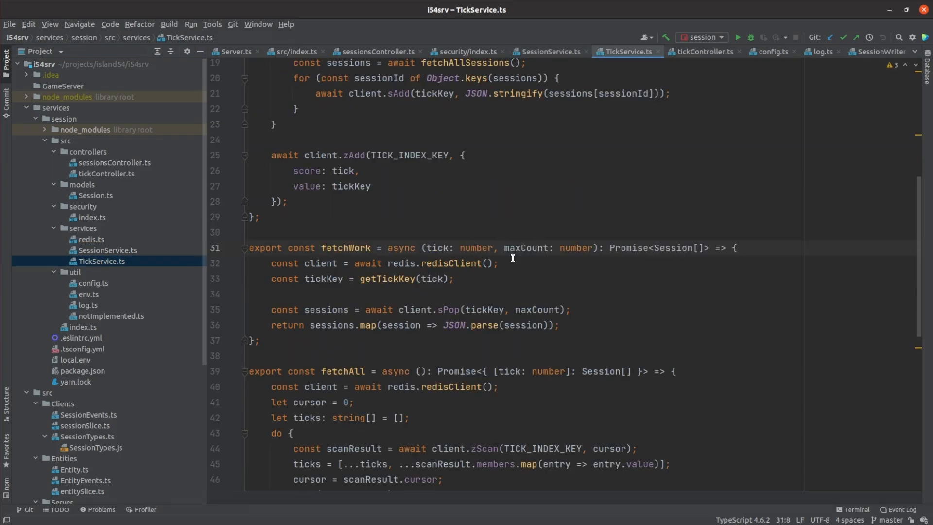
scroll(up, 3)
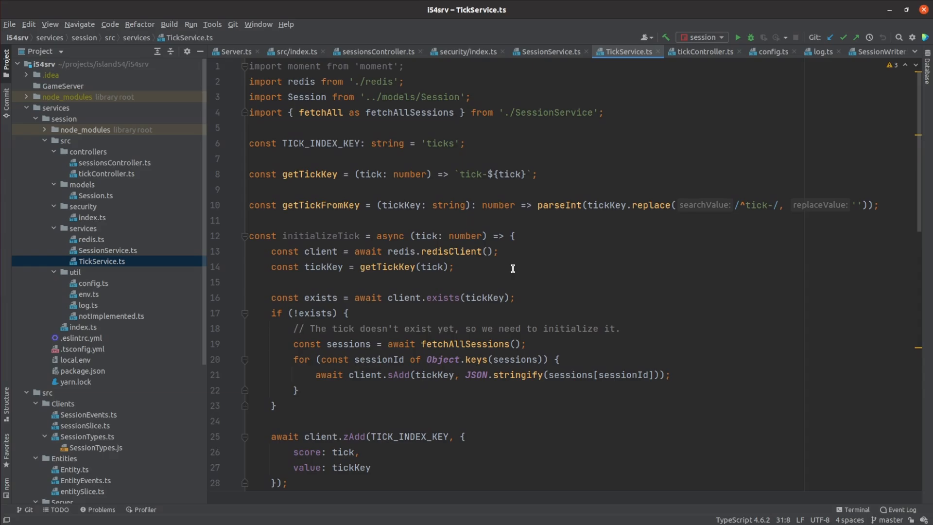
scroll(down, 3)
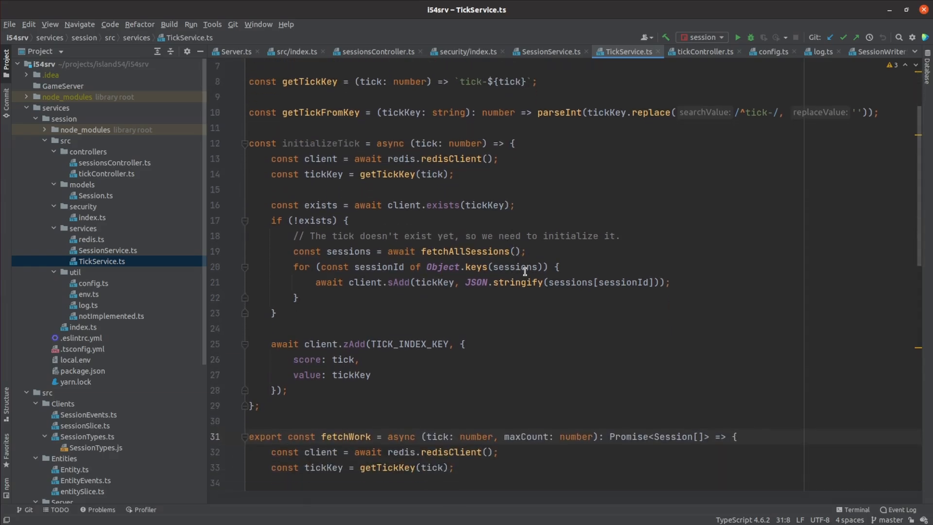
mouse_move(688, 308)
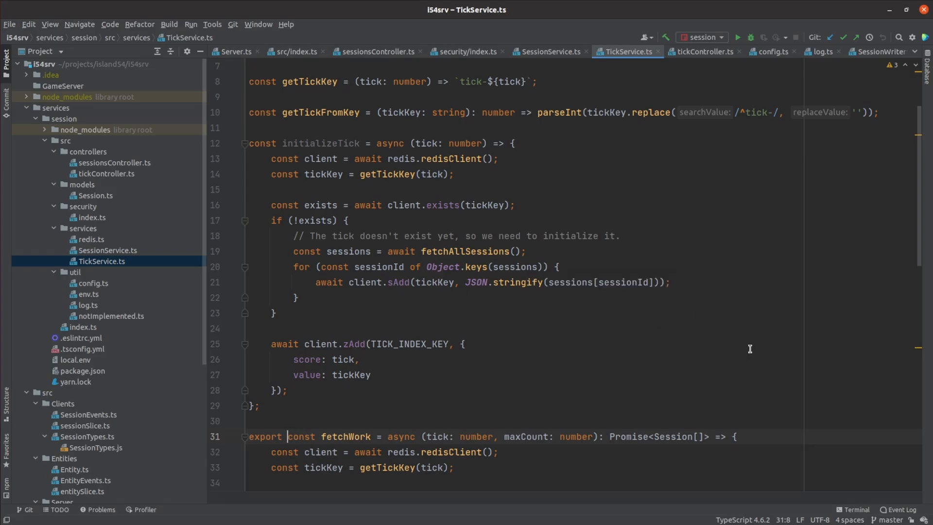
mouse_move(756, 341)
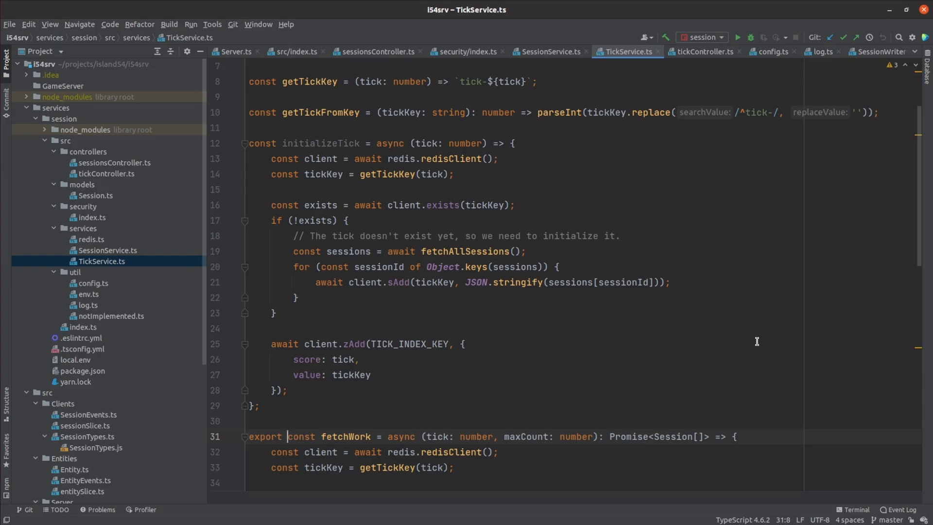
mouse_move(770, 328)
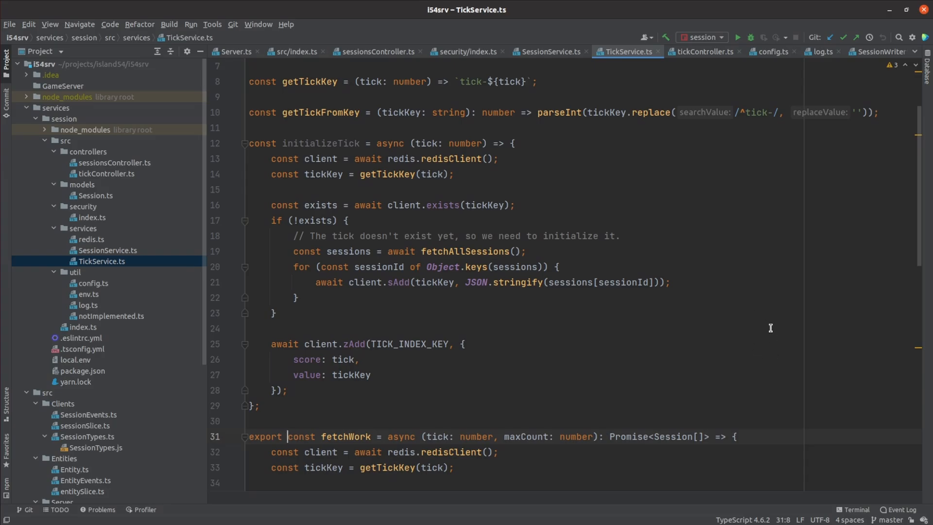
mouse_move(753, 283)
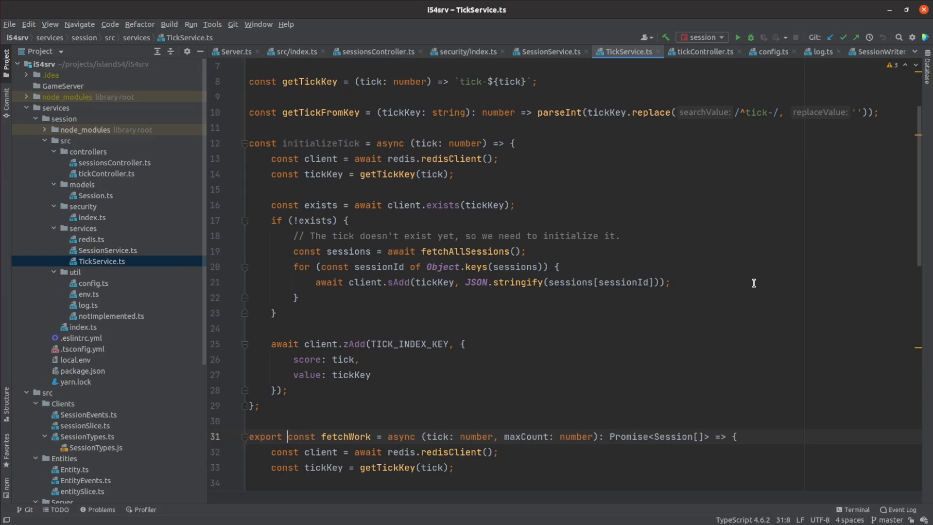
mouse_move(778, 321)
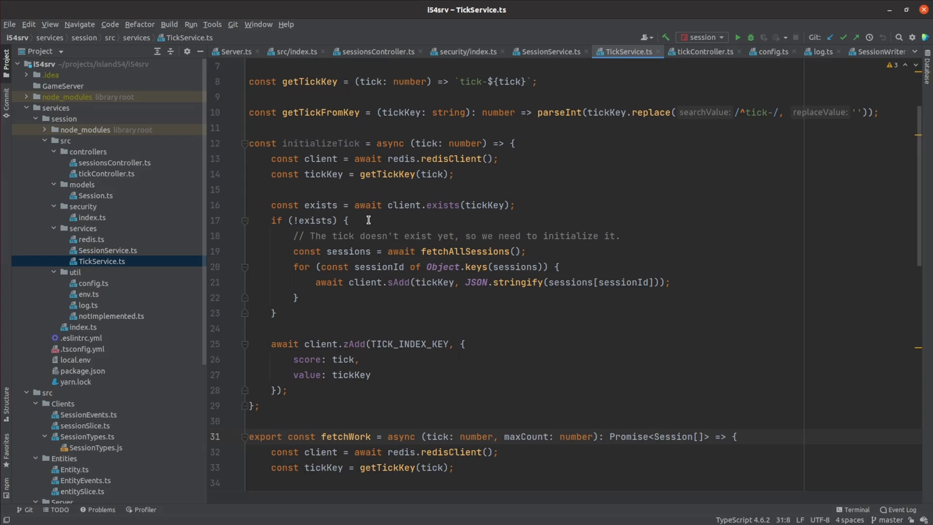
click(287, 437)
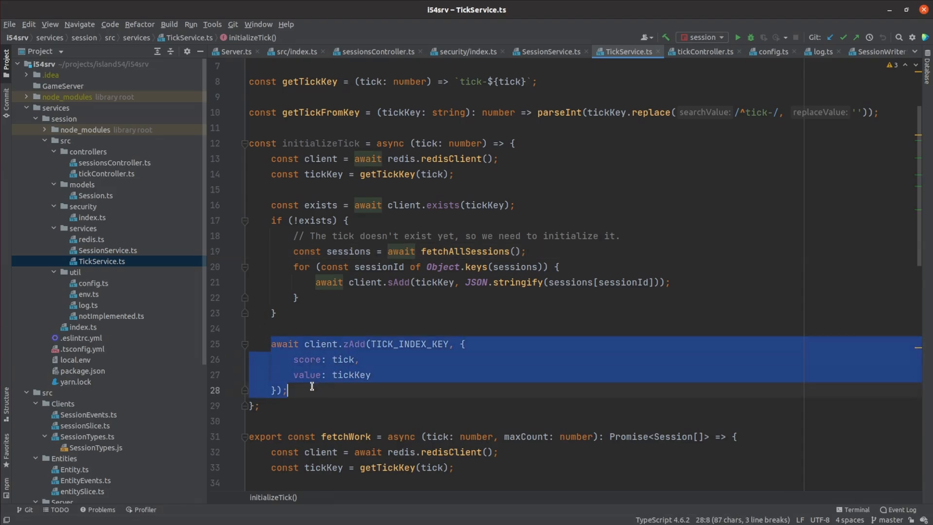
scroll(down, 3)
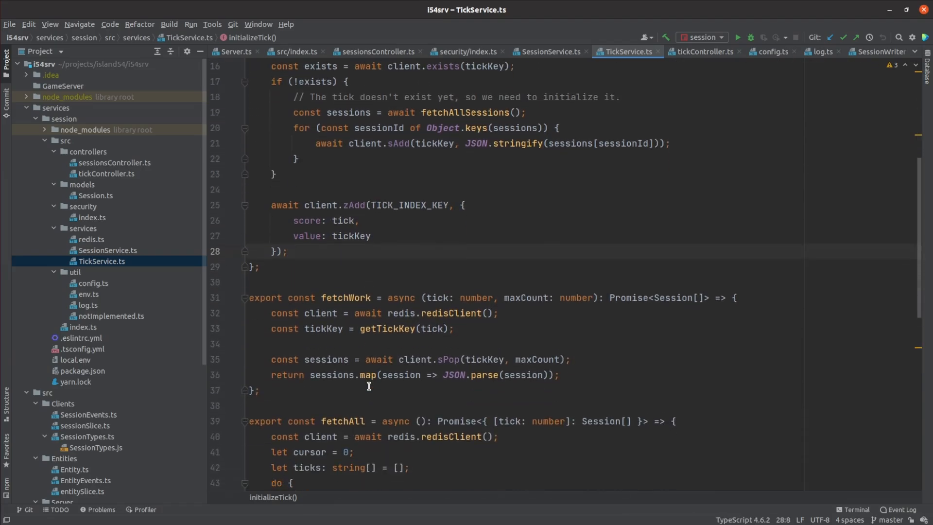
scroll(down, 3)
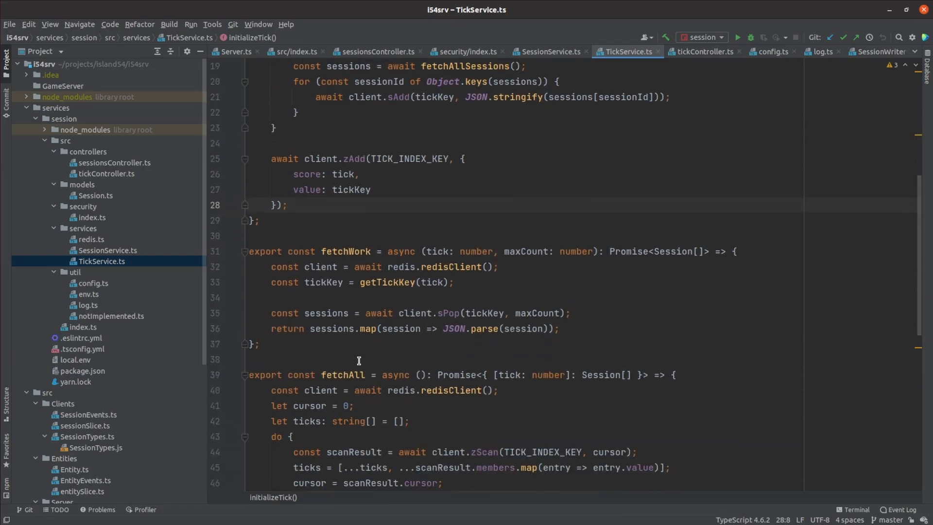
scroll(up, 3)
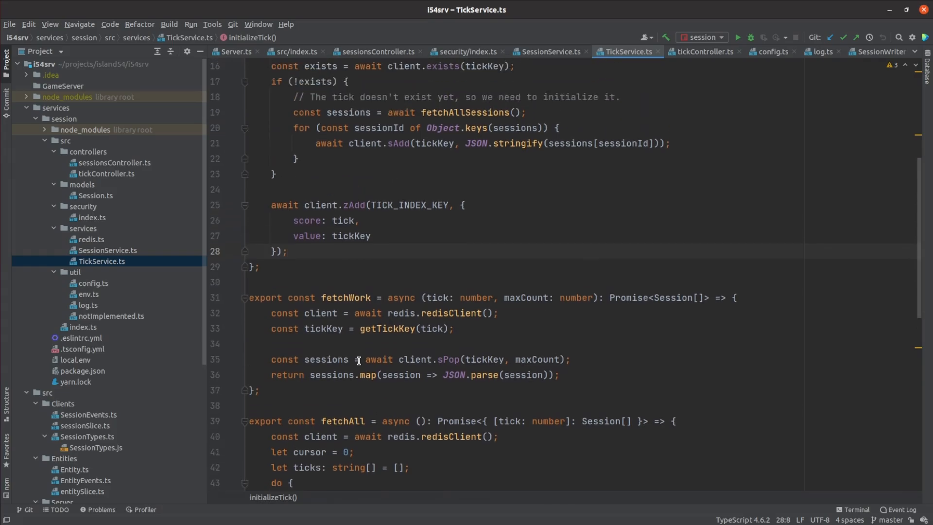
scroll(up, 3)
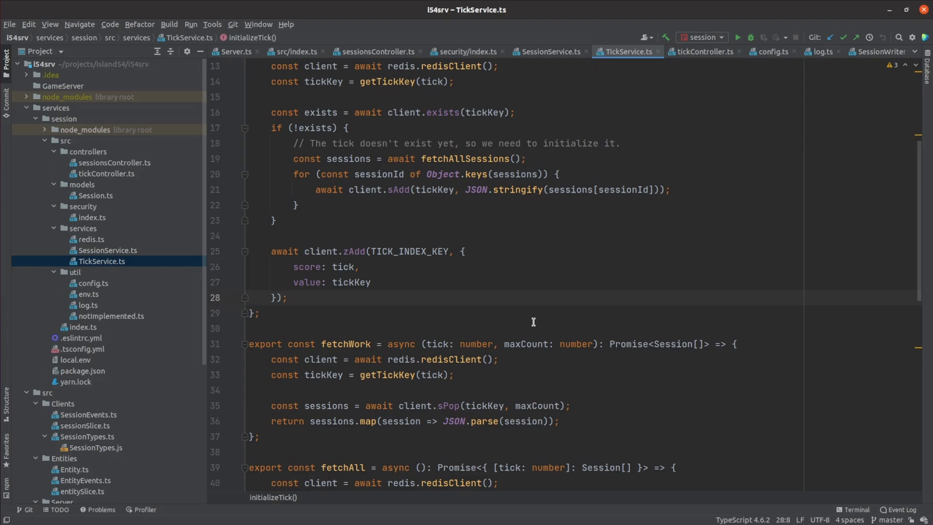
scroll(up, 3)
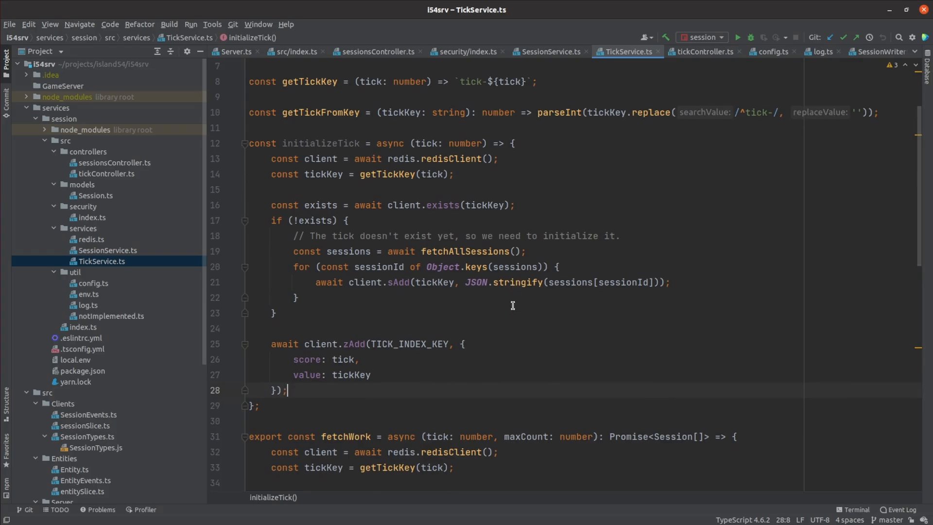
mouse_move(628, 312)
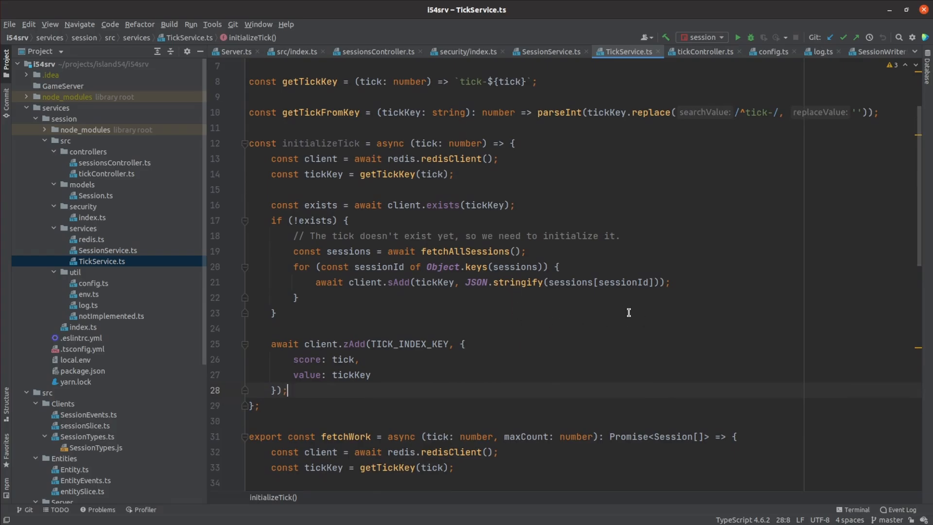
scroll(up, 3)
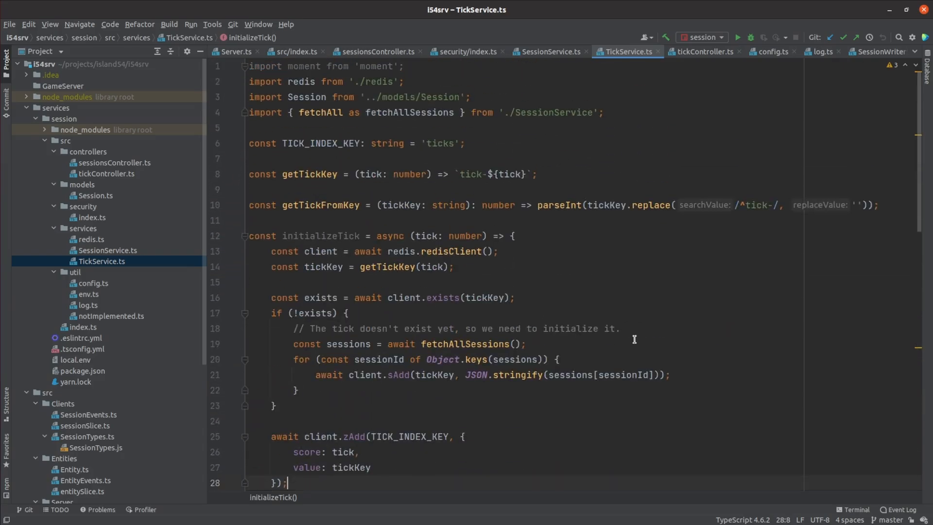
scroll(down, 3)
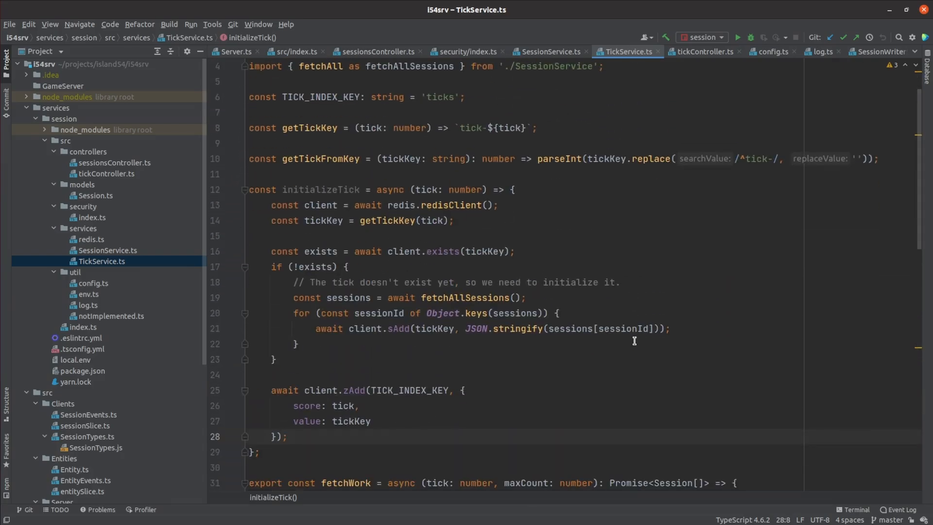
scroll(down, 3)
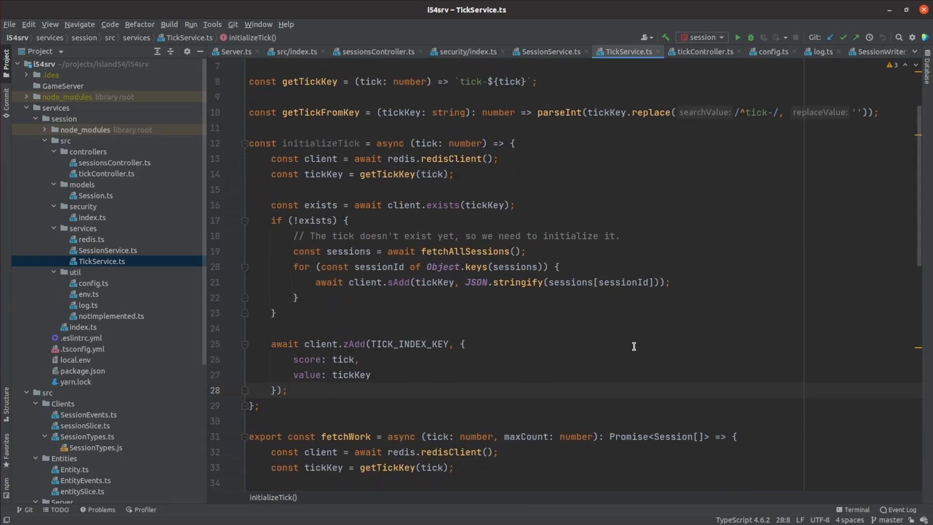
mouse_move(385, 267)
text(await initializeTick(tick);)
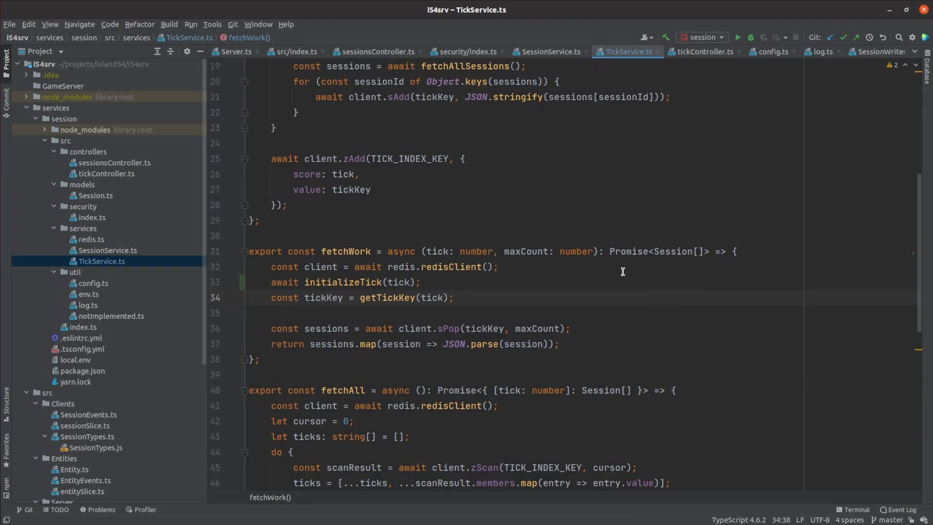
mouse_move(356, 251)
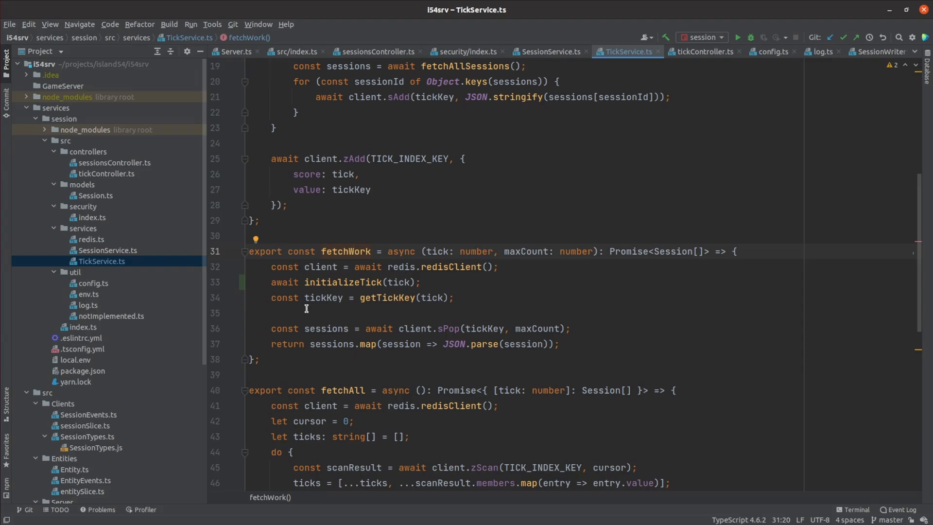
Add 'await initializeTick(tick);' after fetchWork's redis client line, then review initializeTick.
click(376, 328)
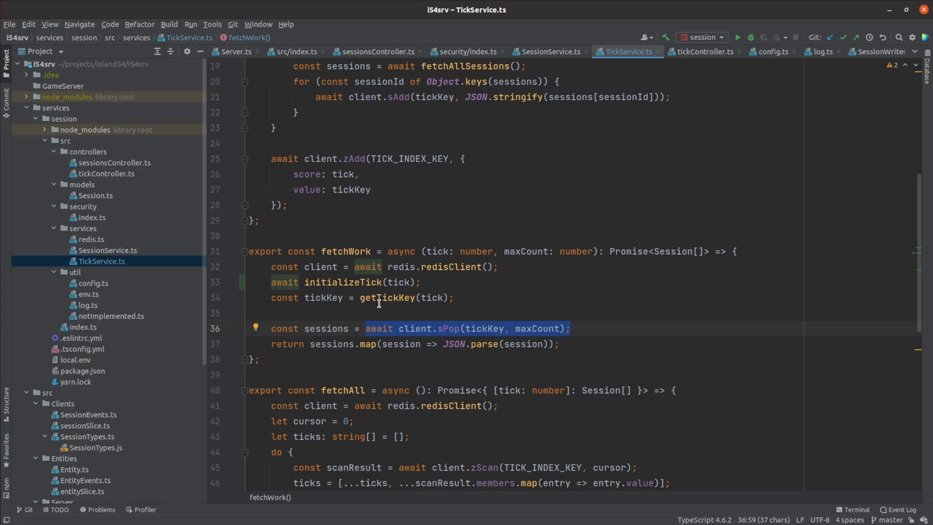
scroll(up, 3)
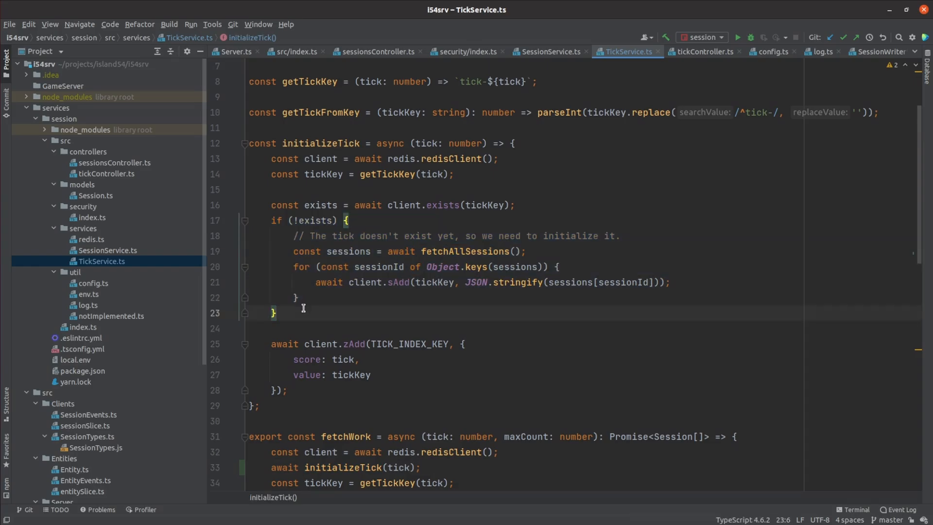
scroll(down, 3)
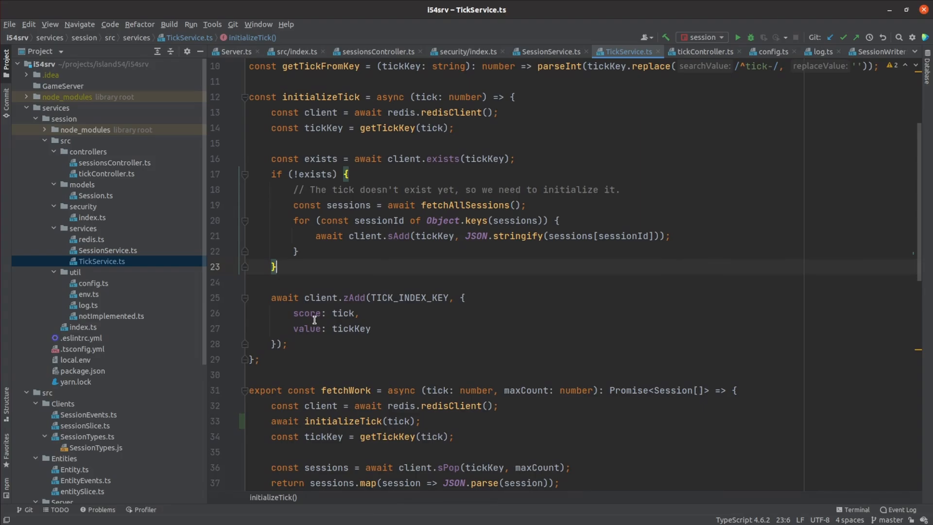
scroll(down, 3)
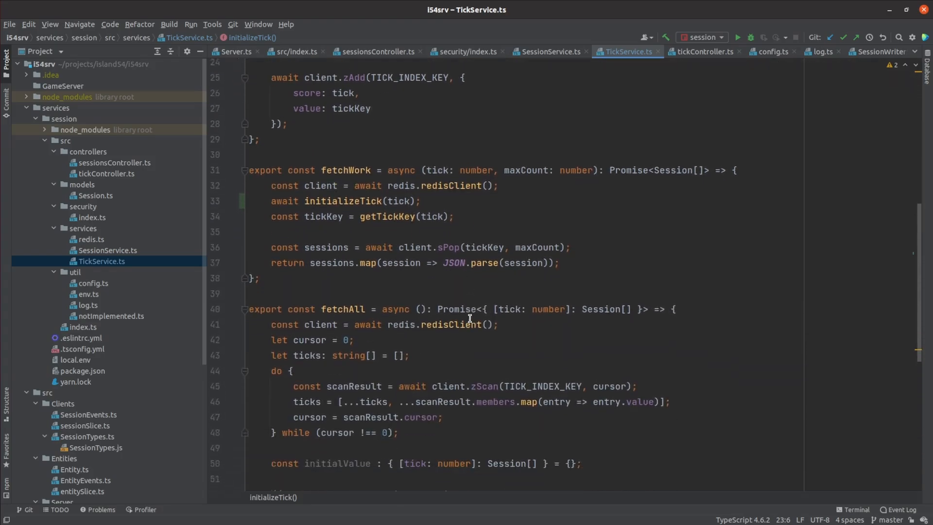
Run 'jest --passWithNoTests' in a services/session terminal, finding no tests and exiting 0.
click(853, 509)
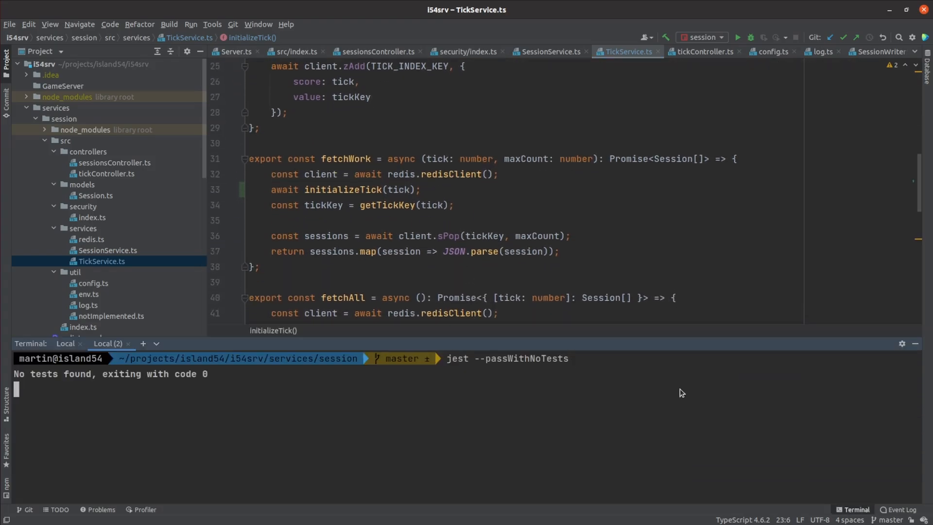
key(Return)
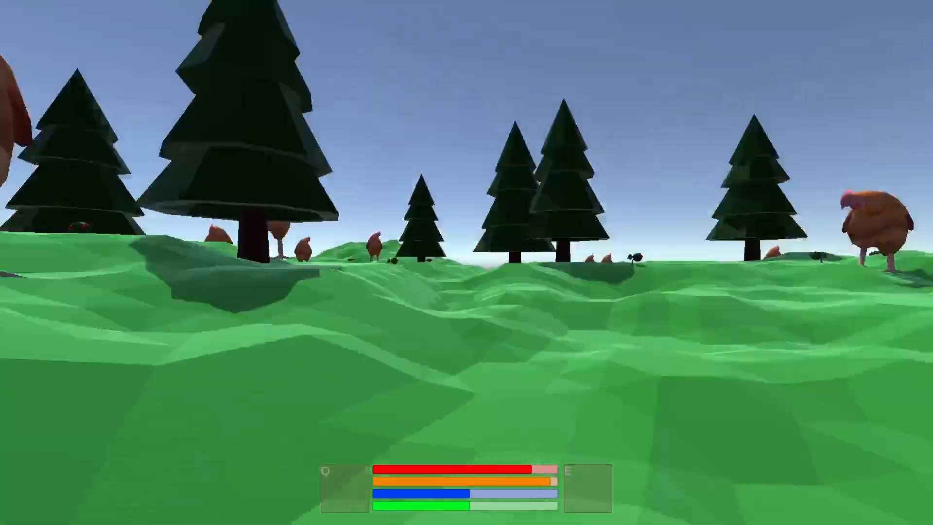
mouse_move(466, 262)
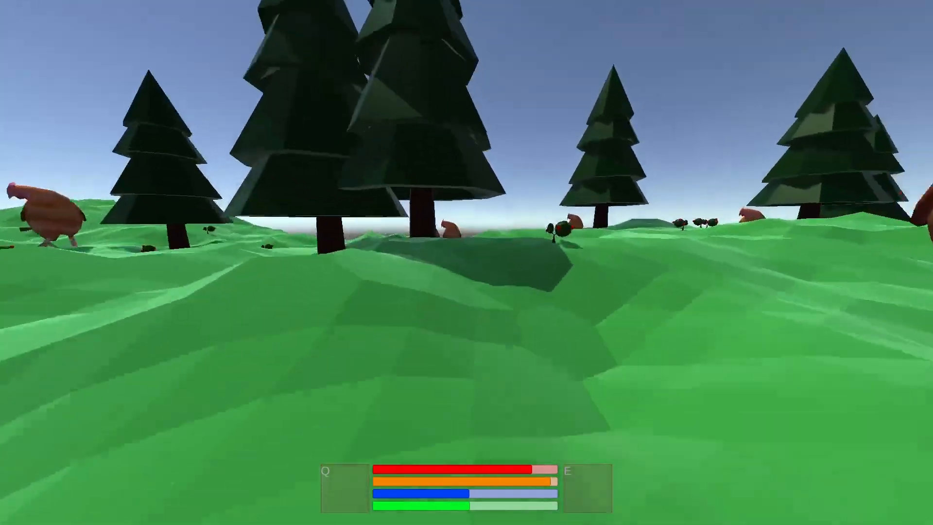